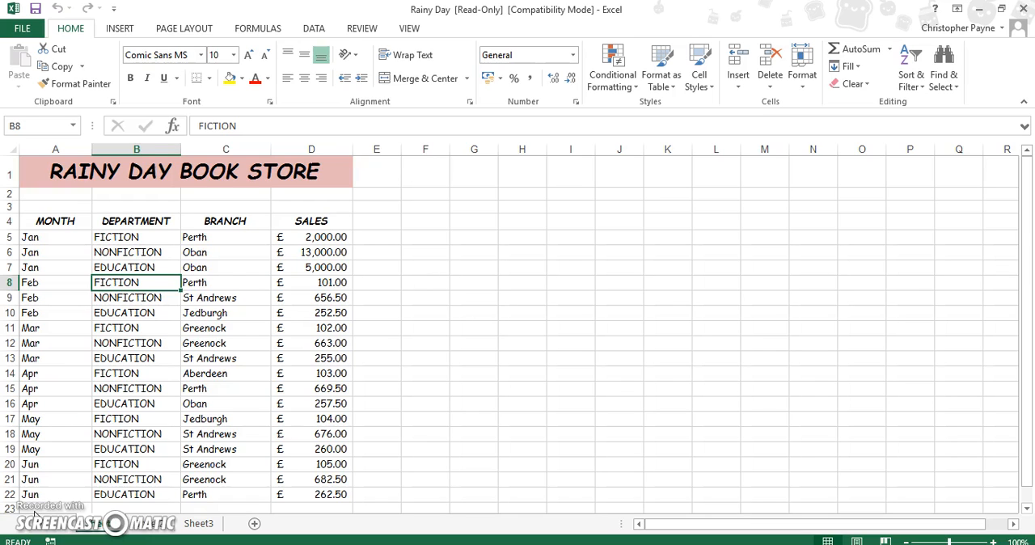
mouse_move(550, 349)
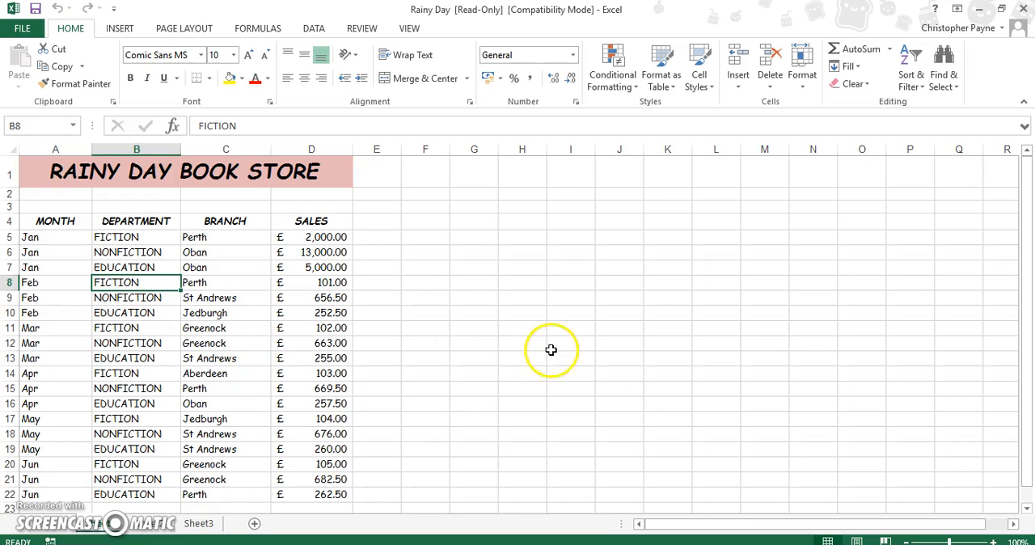
mouse_move(759, 317)
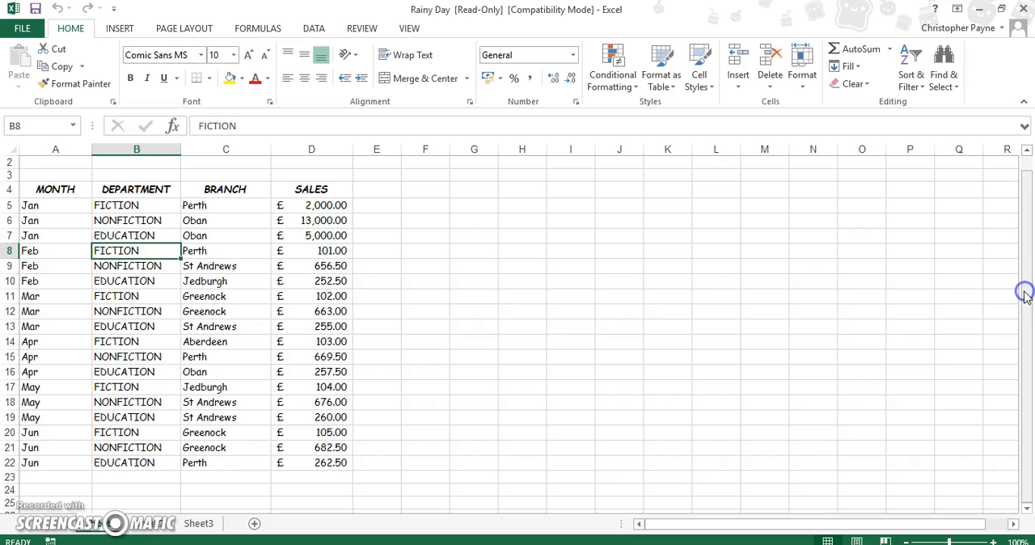
Step: Select a cell inside the Rainy Day sales table and show the Insert ribbon commands
left_click_drag(1024, 291, 1024, 317)
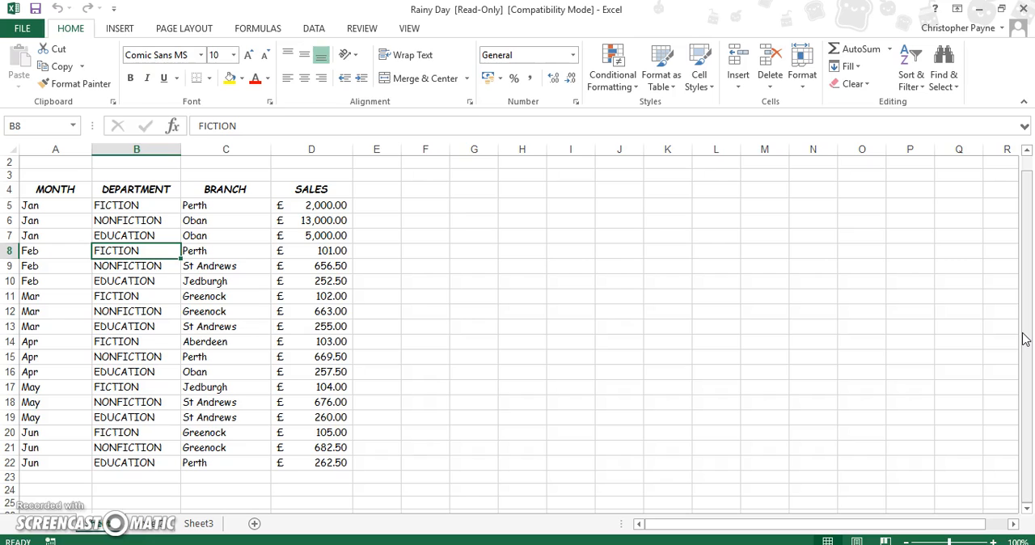
mouse_move(880, 356)
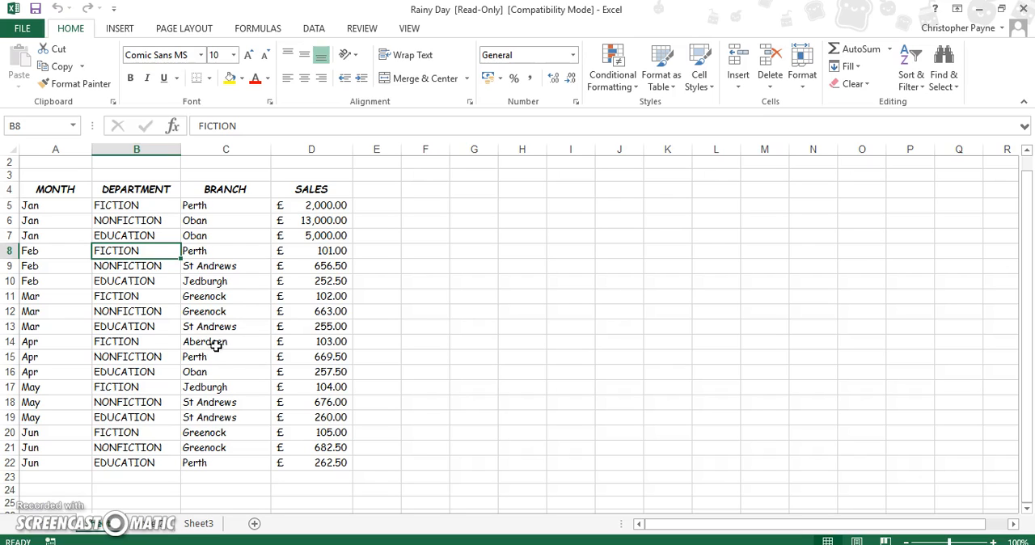
mouse_move(209, 327)
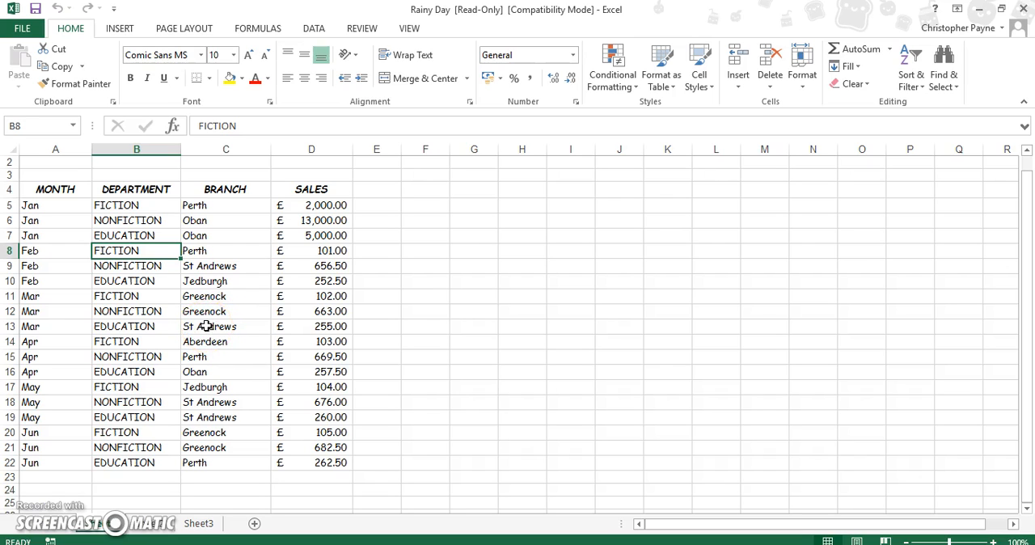
left_click(226, 327)
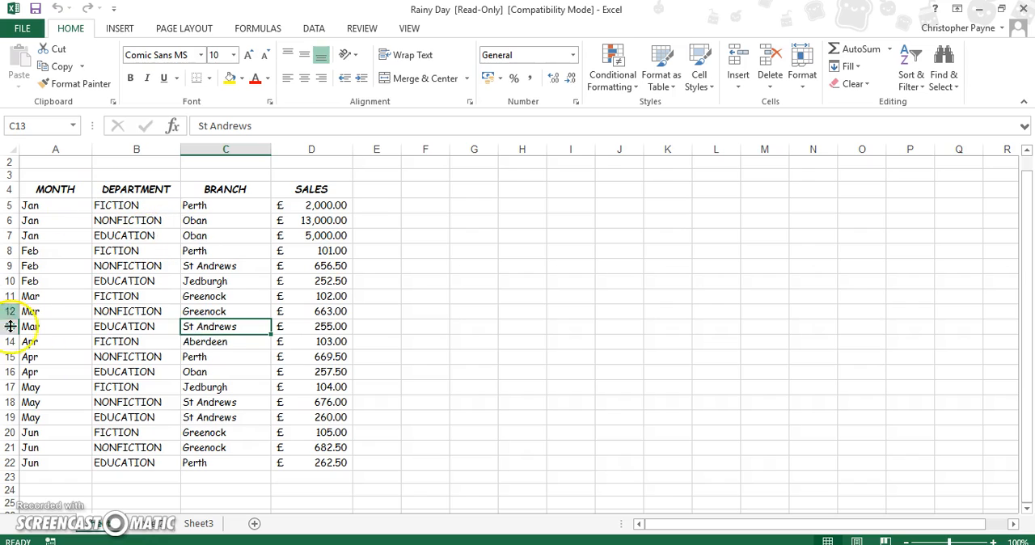
left_click(136, 310)
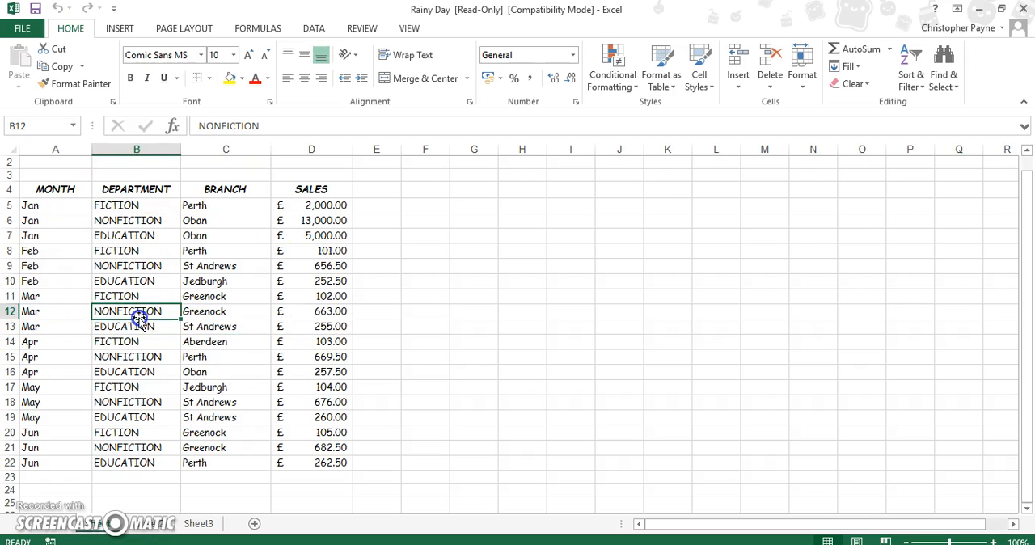
mouse_move(227, 352)
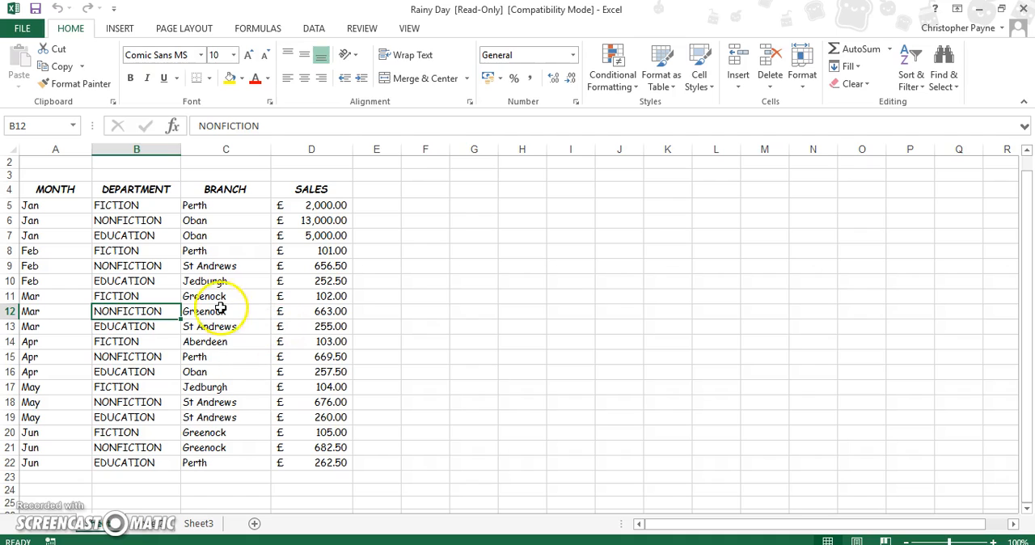
left_click(227, 311)
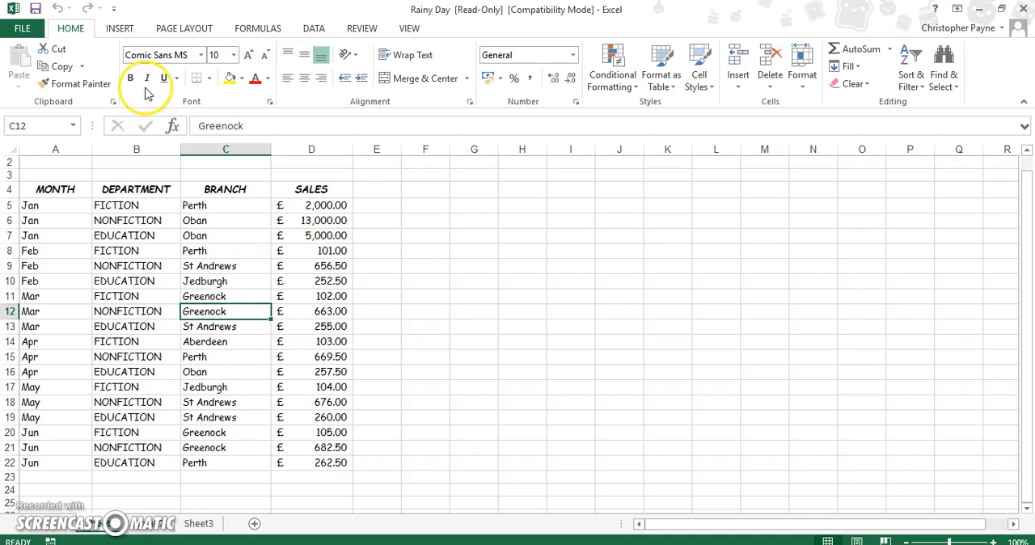
left_click(119, 28)
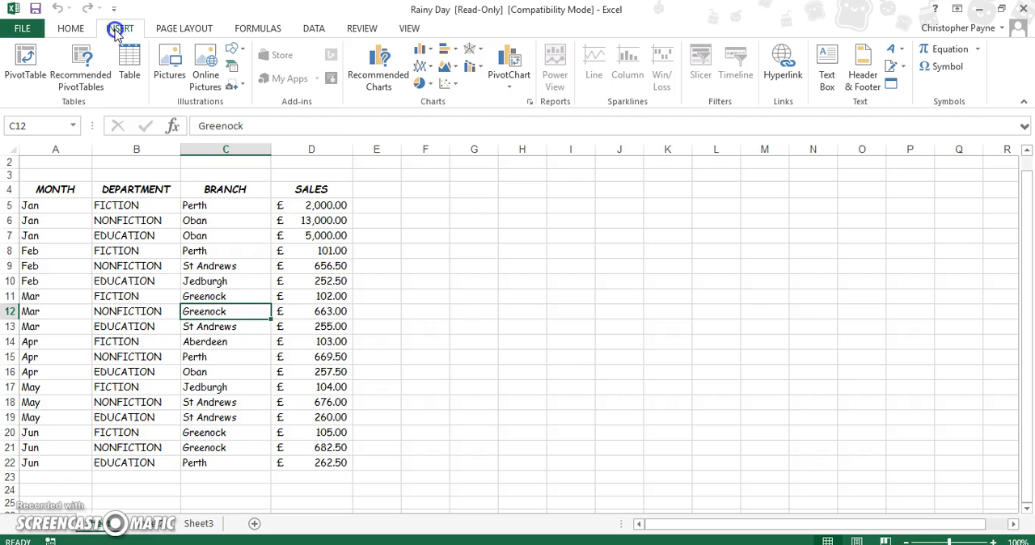
Step: Start a PivotTable from range A4:D22 with New Worksheet as destination
left_click(24, 65)
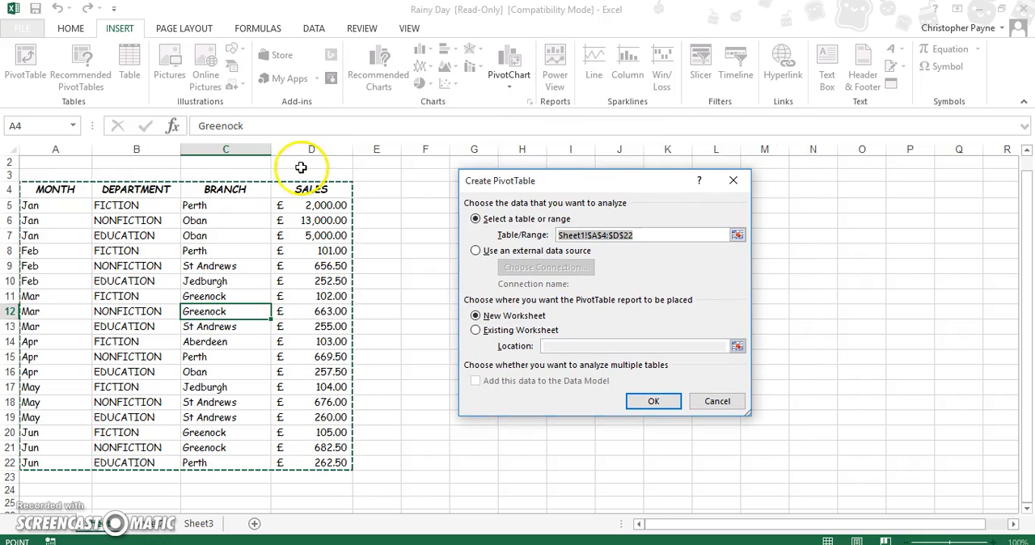
mouse_move(530, 184)
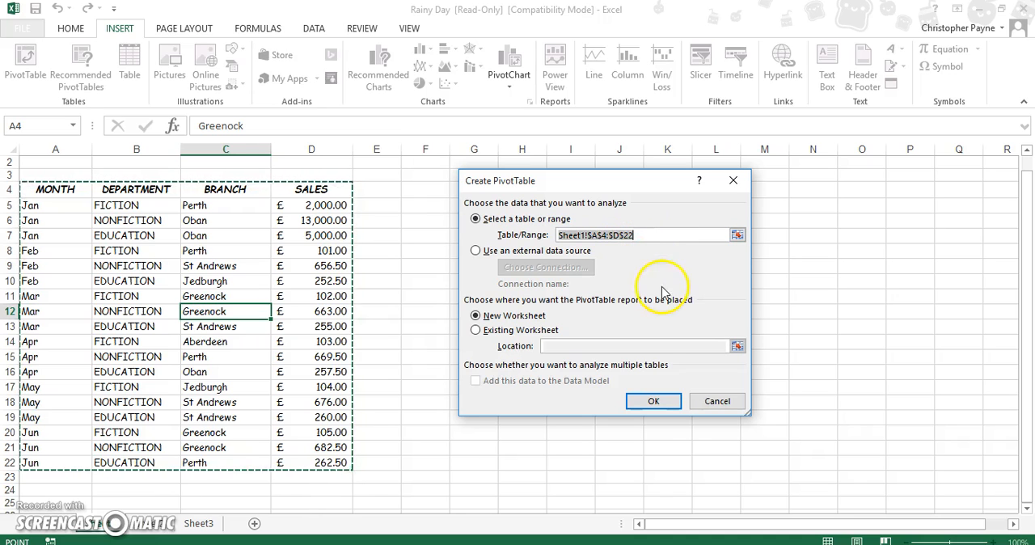
Step: Confirm the dialog to insert a blank PivotTable on Sheet2 with the field list shown
left_click(654, 401)
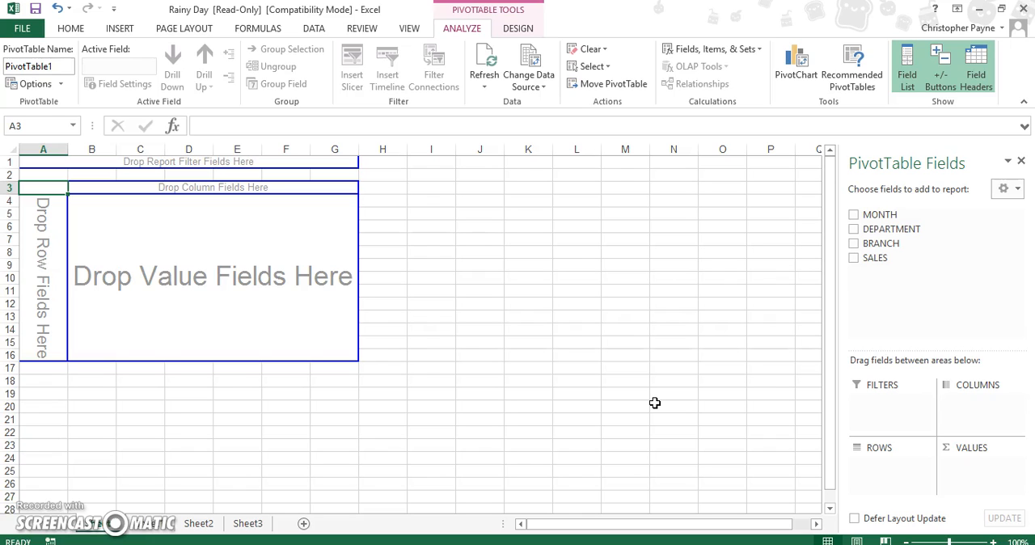
mouse_move(36, 517)
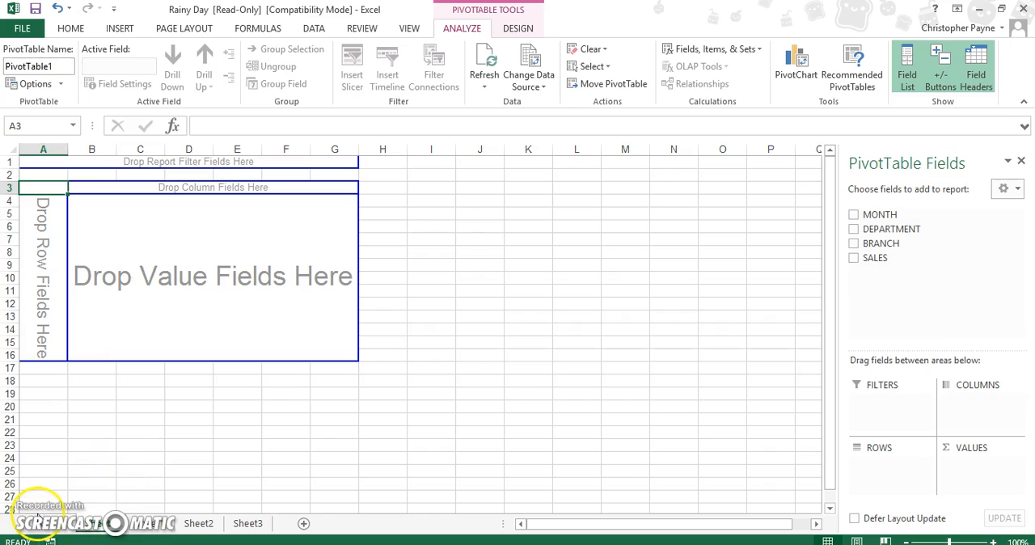
mouse_move(30, 268)
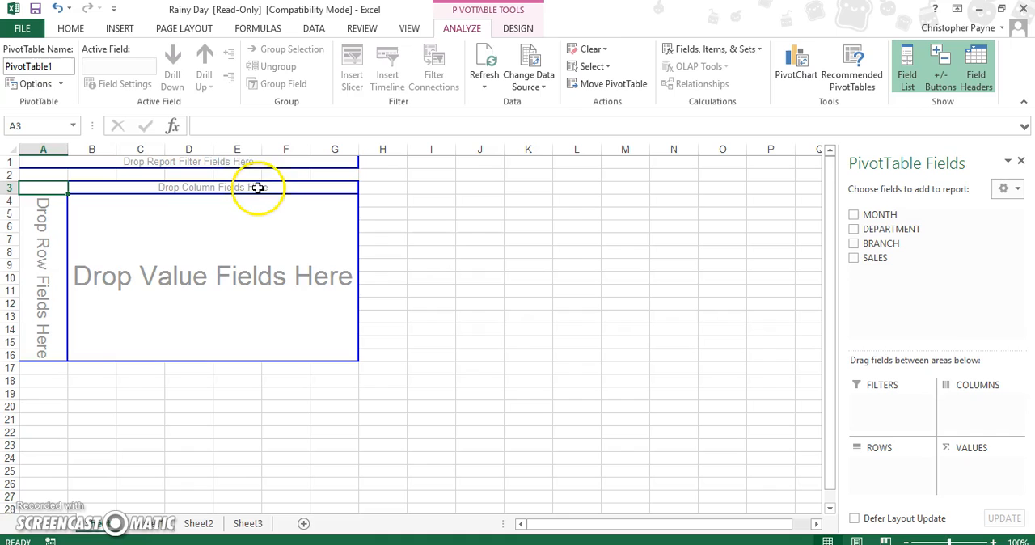
mouse_move(227, 233)
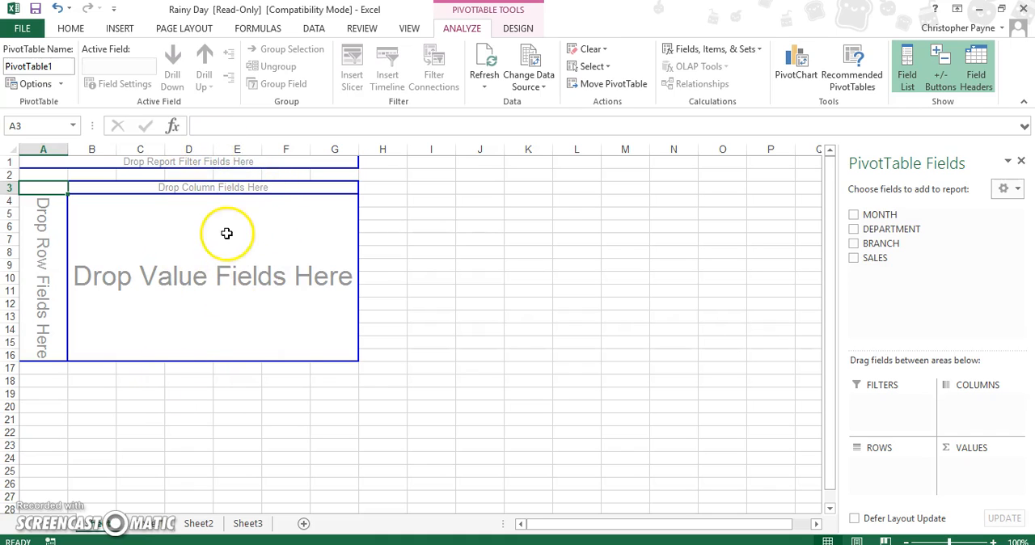
mouse_move(893, 419)
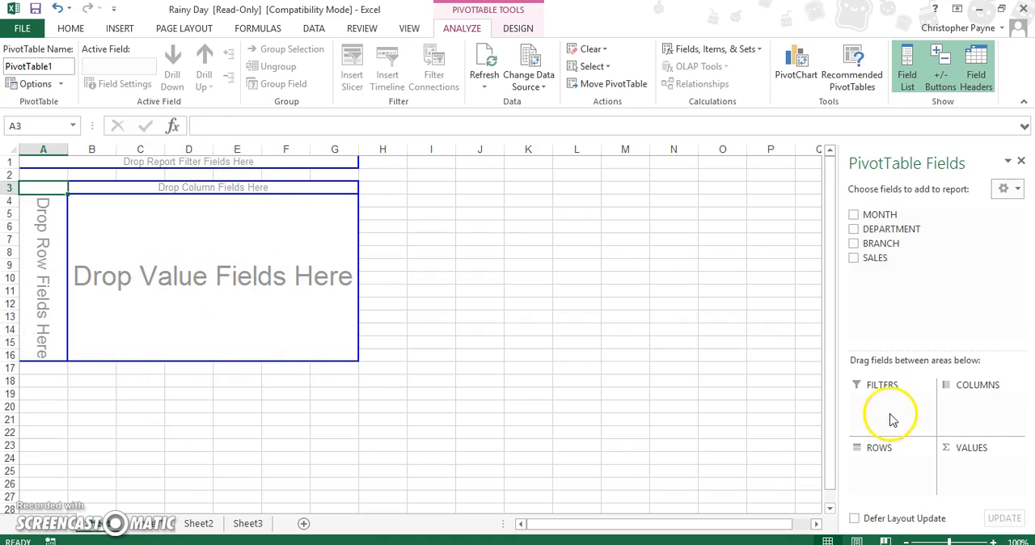
mouse_move(890, 434)
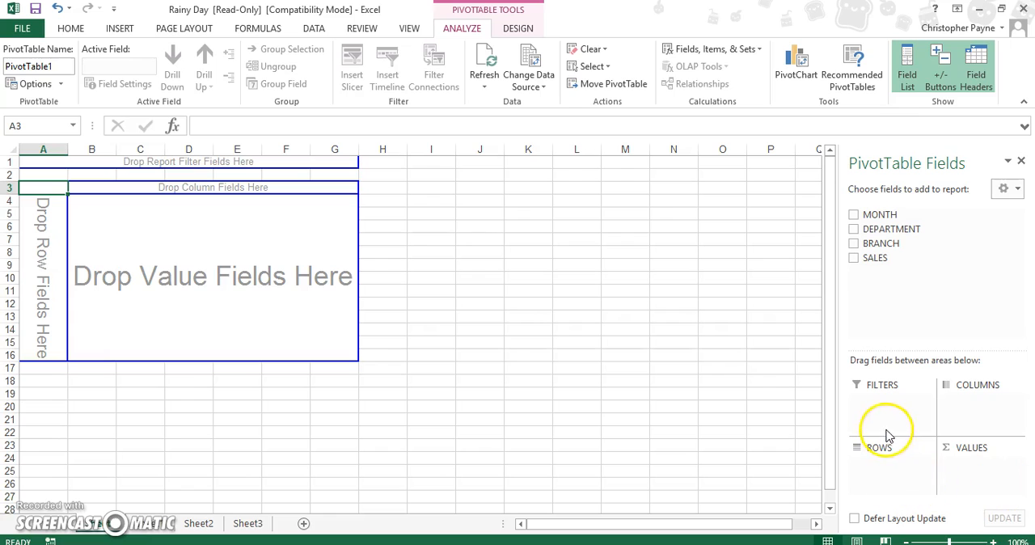
mouse_move(892, 492)
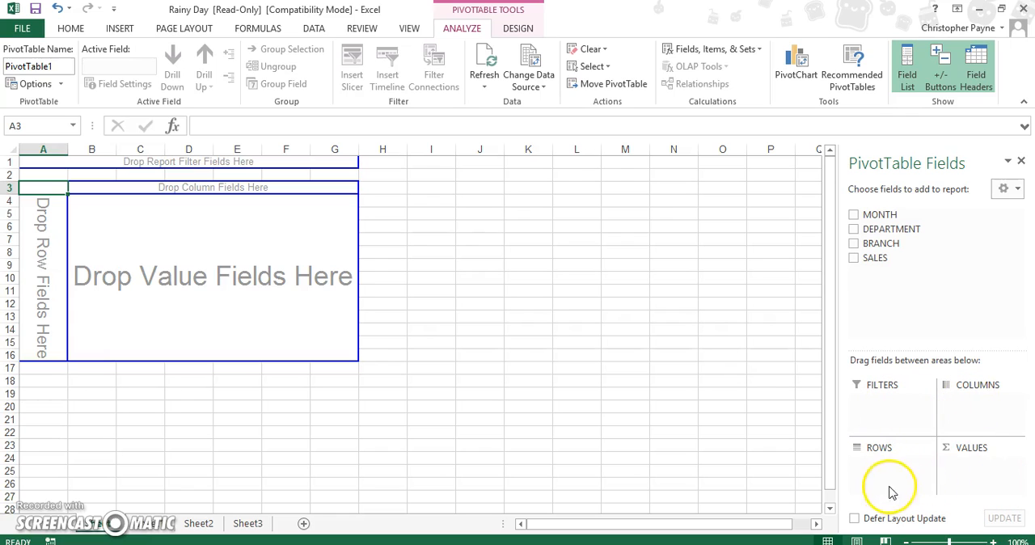
mouse_move(941, 391)
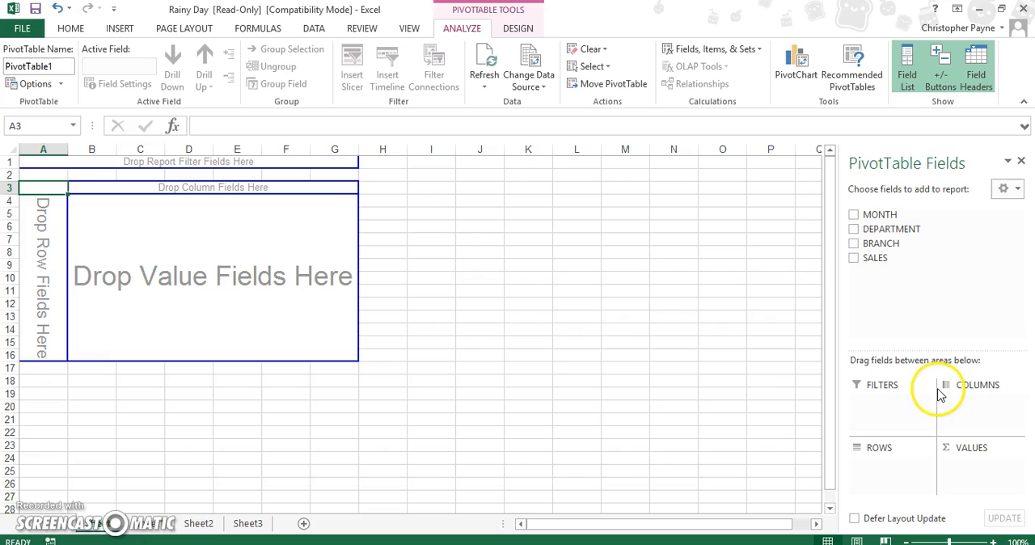
mouse_move(905, 330)
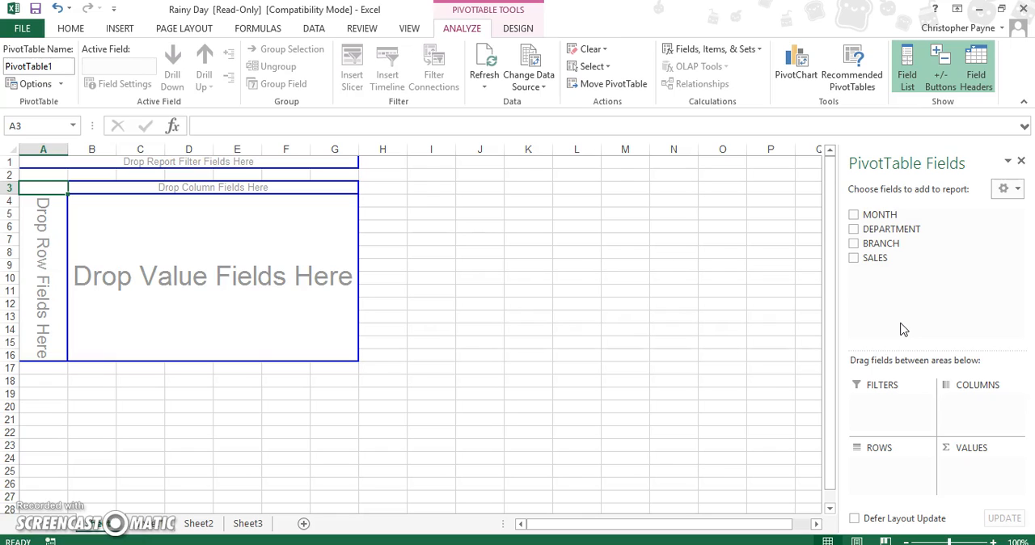
mouse_move(910, 278)
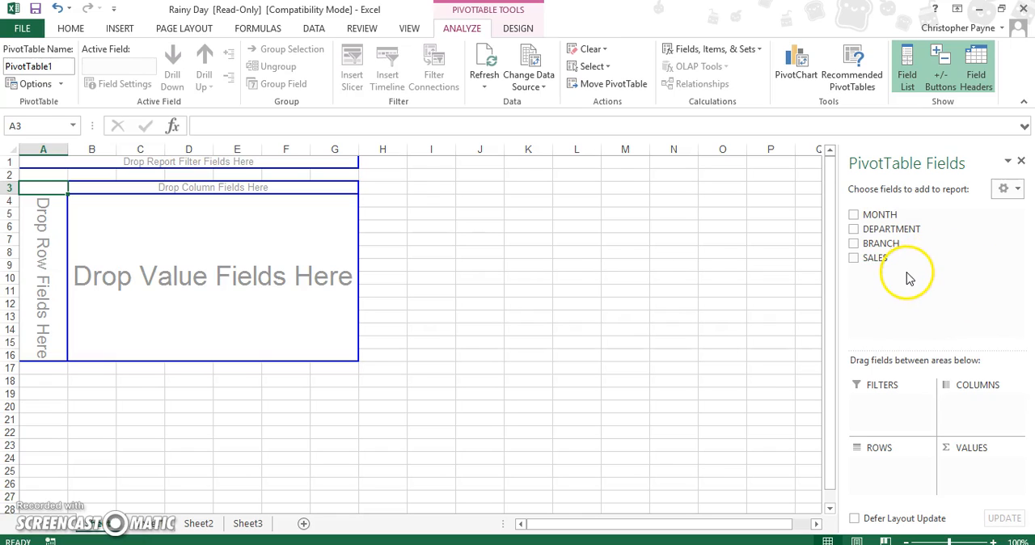
mouse_move(906, 275)
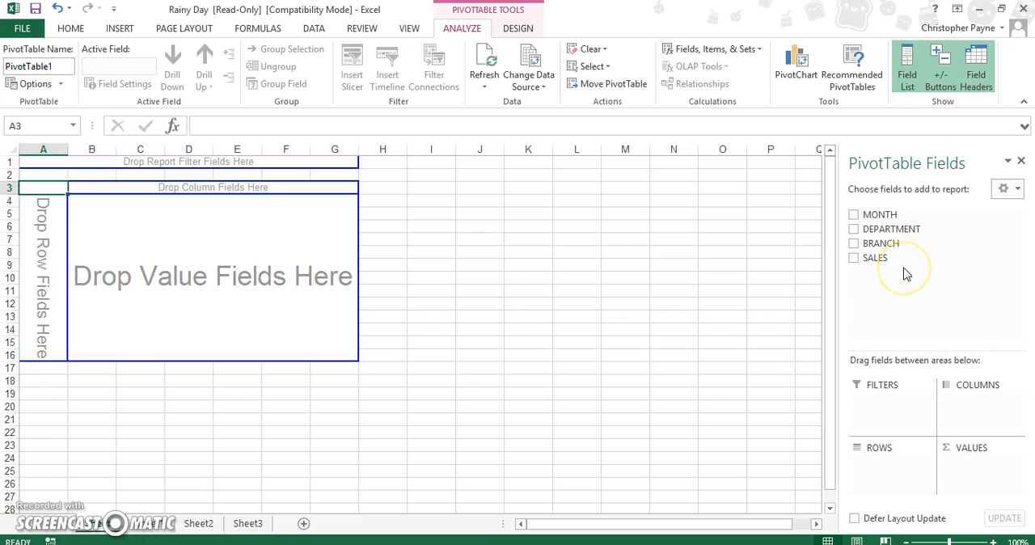
mouse_move(912, 274)
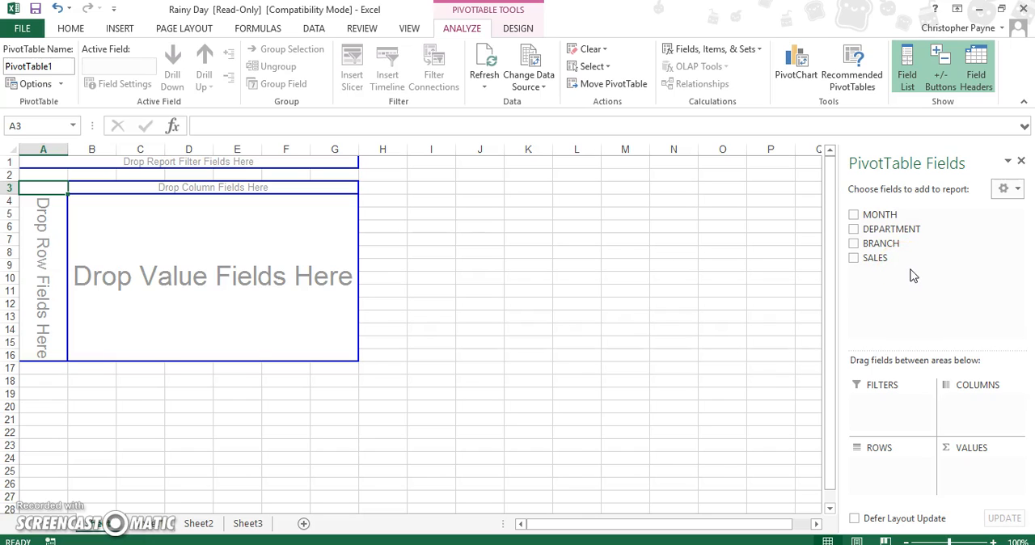
mouse_move(891, 230)
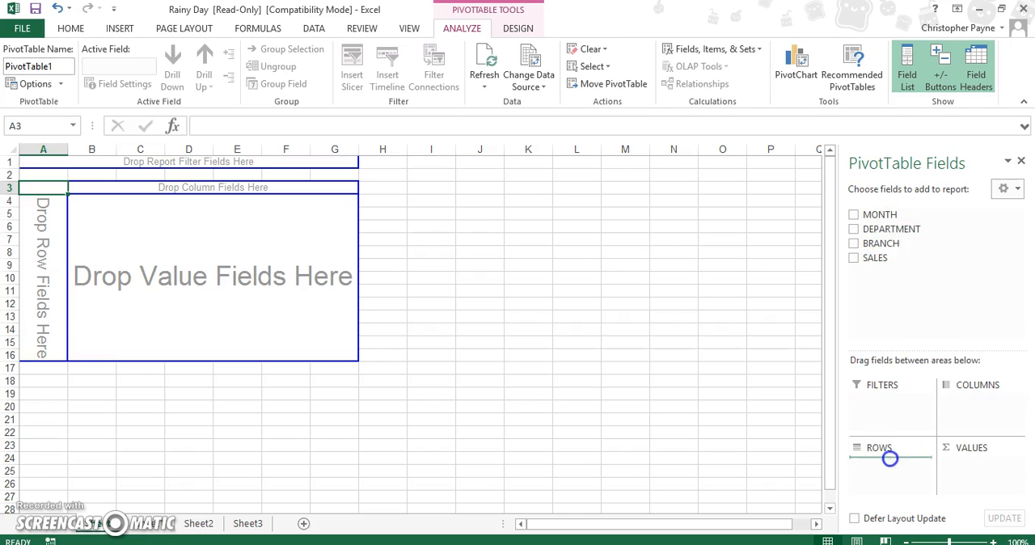
Step: Place DEPARTMENT in Rows and BRANCH in Columns of the PivotTable layout
left_click(854, 230)
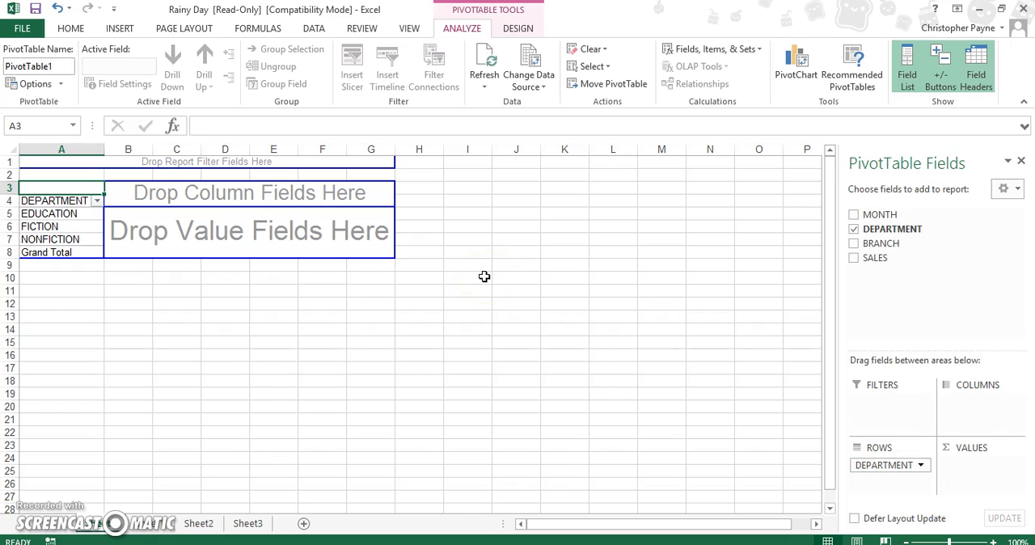
left_click(39, 227)
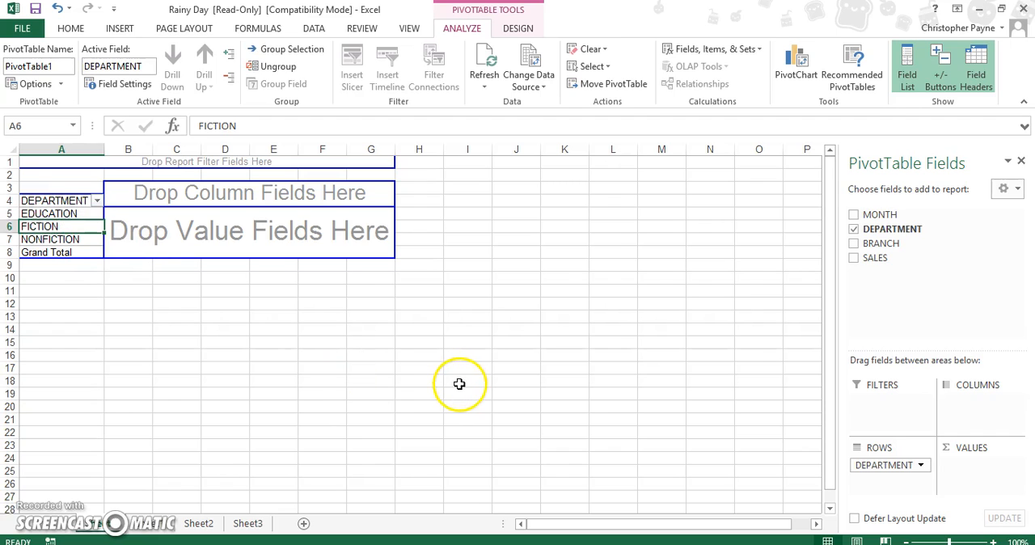
mouse_move(459, 385)
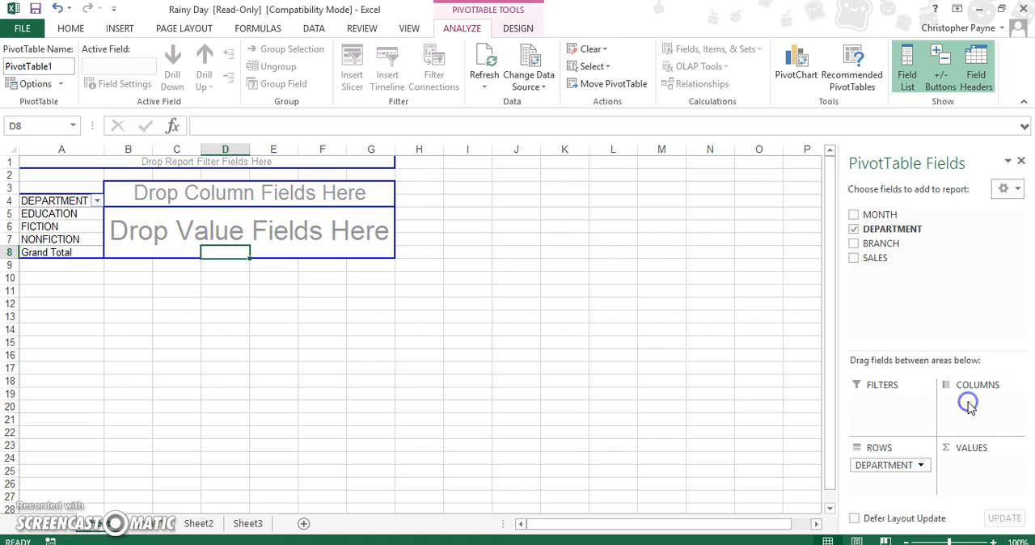
mouse_move(964, 390)
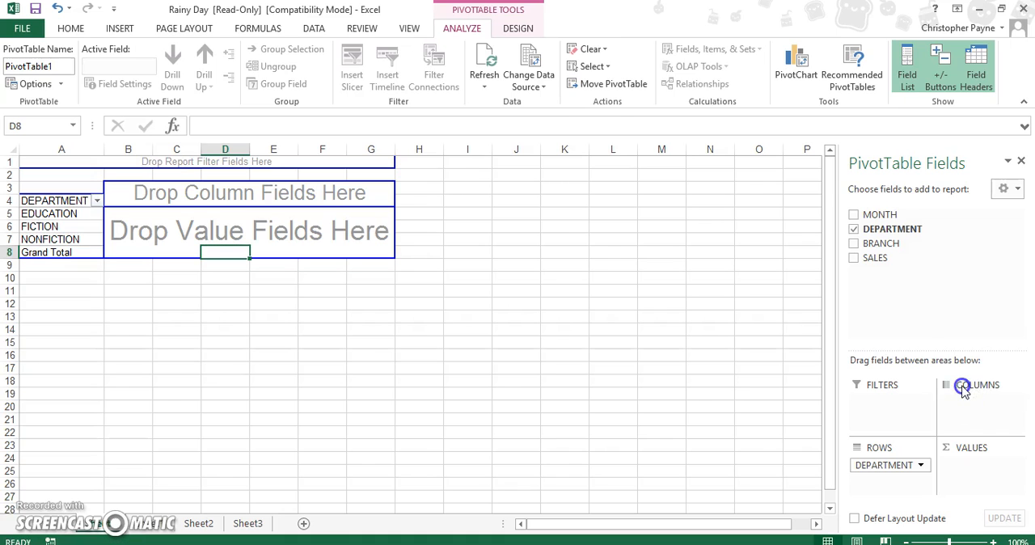
left_click(854, 243)
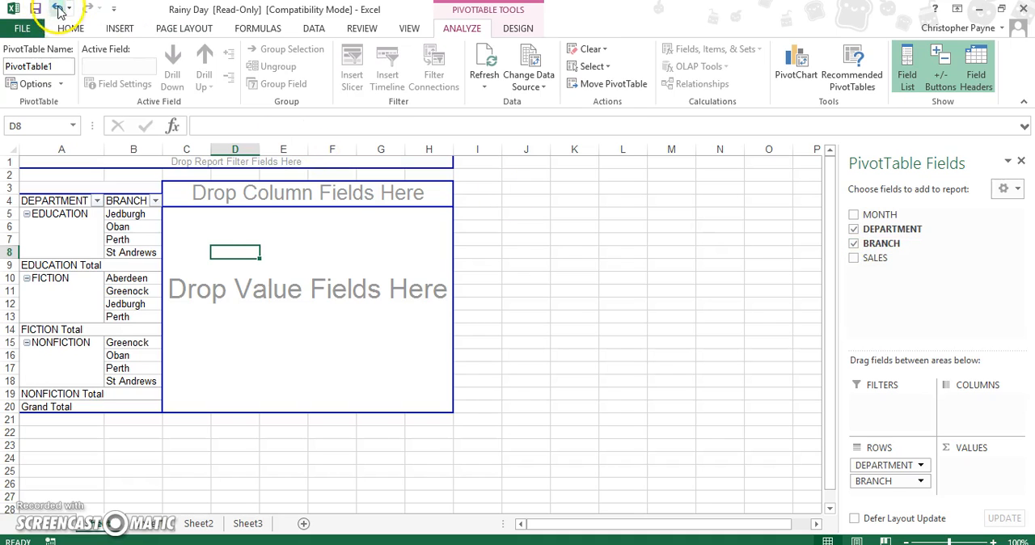
left_click(854, 243)
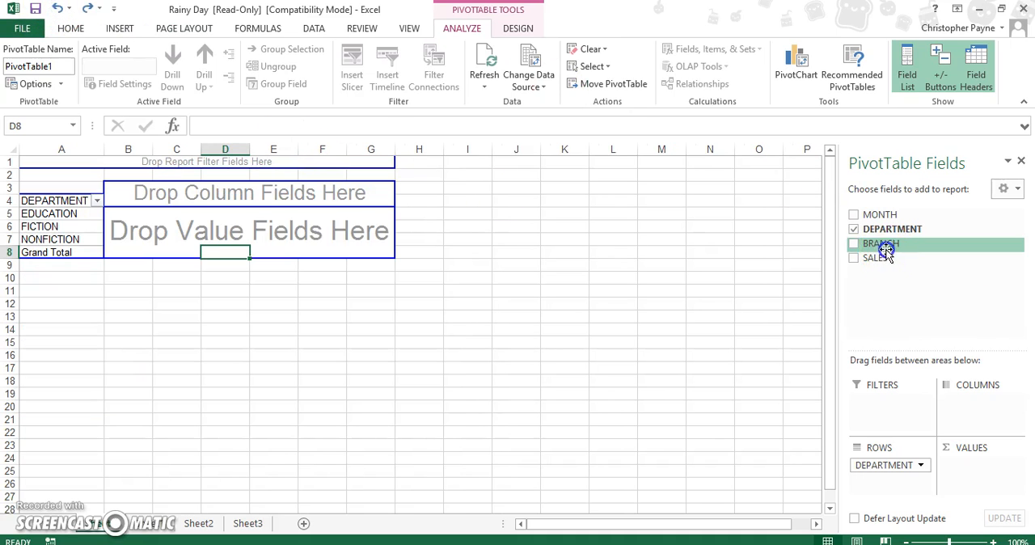
left_click(854, 243)
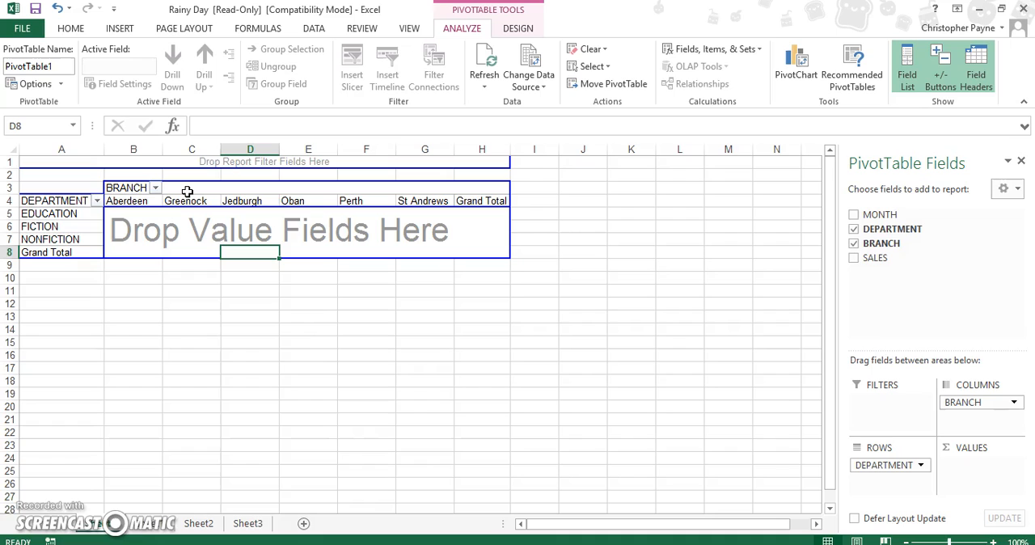
mouse_move(827, 250)
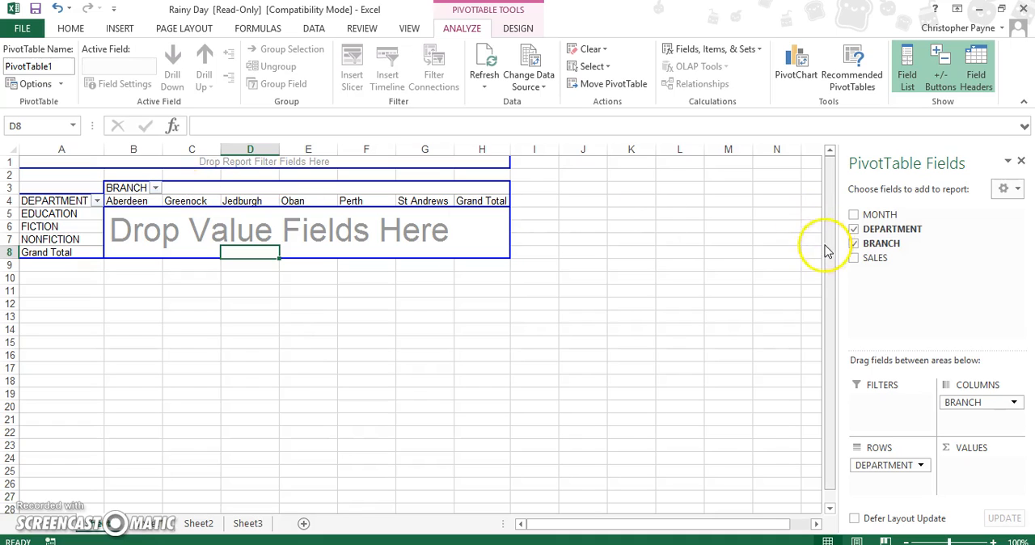
mouse_move(877, 259)
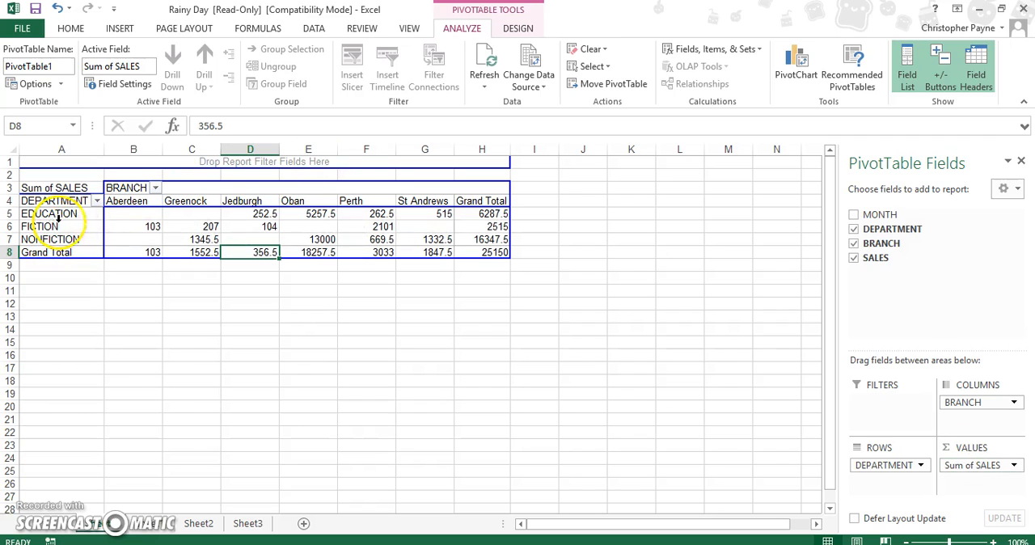
Step: Add MONTH as a report filter above the PivotTable, left on all months
left_click(249, 239)
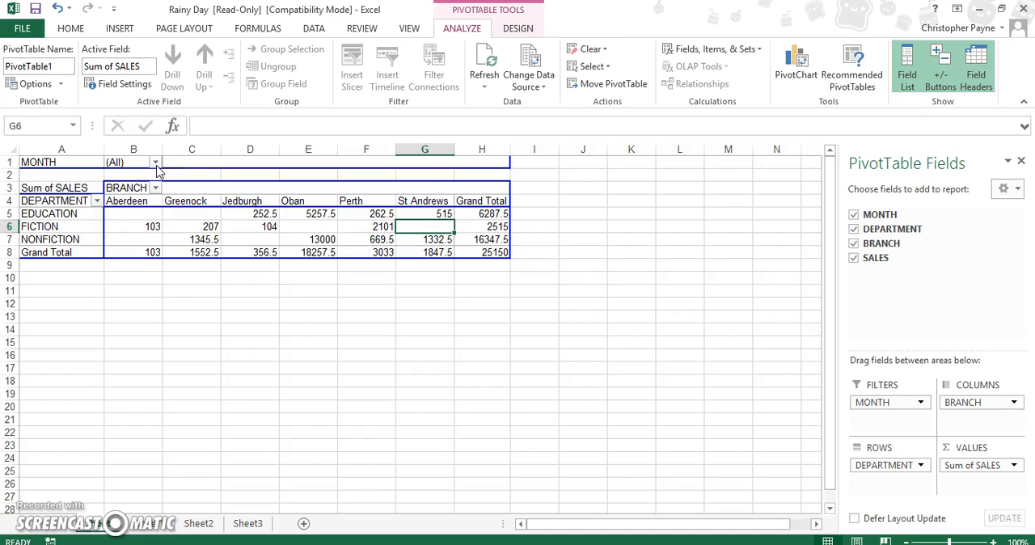
left_click(191, 239)
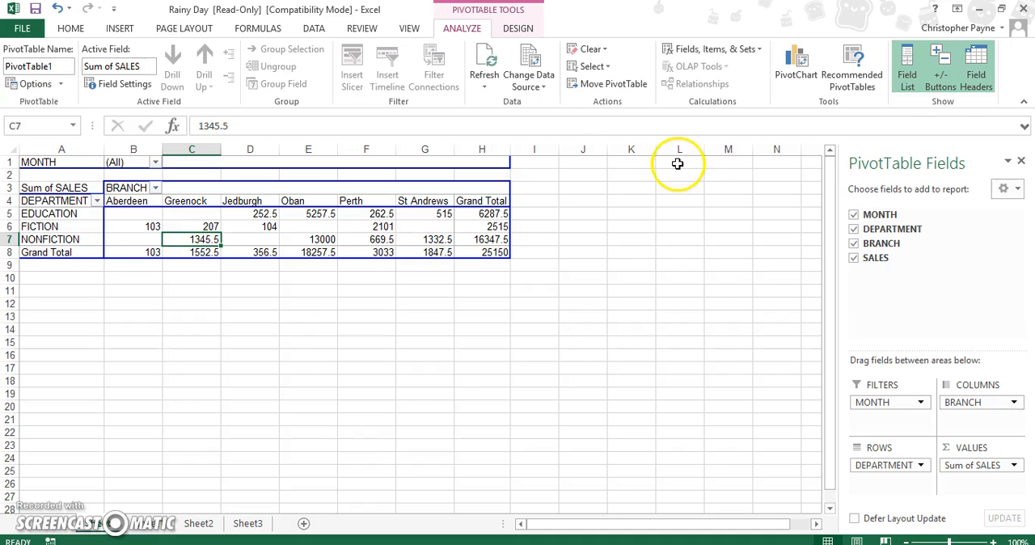
left_click(366, 227)
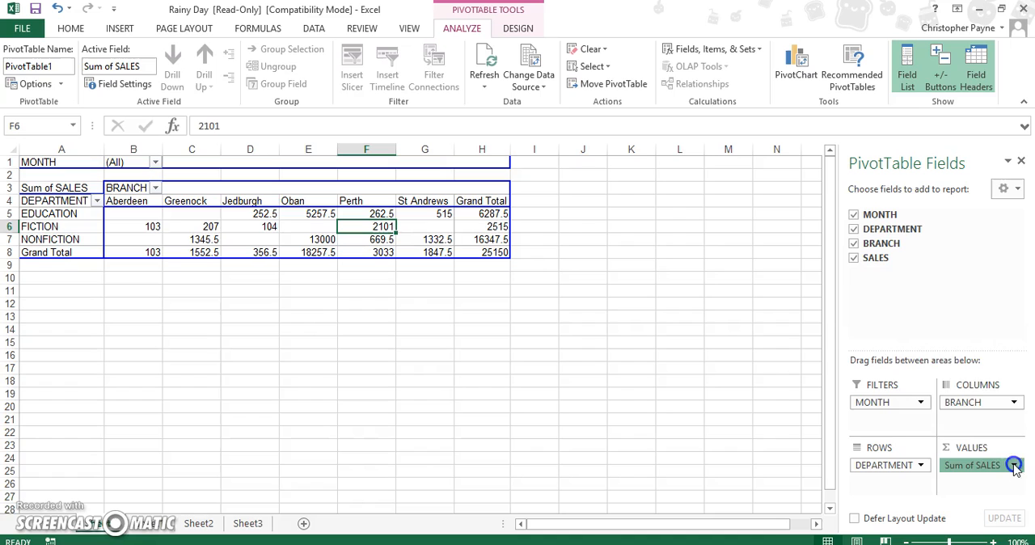
Step: Format Sum of SALES as pound Currency with 0 decimal places via Value Field Settings
left_click(1011, 466)
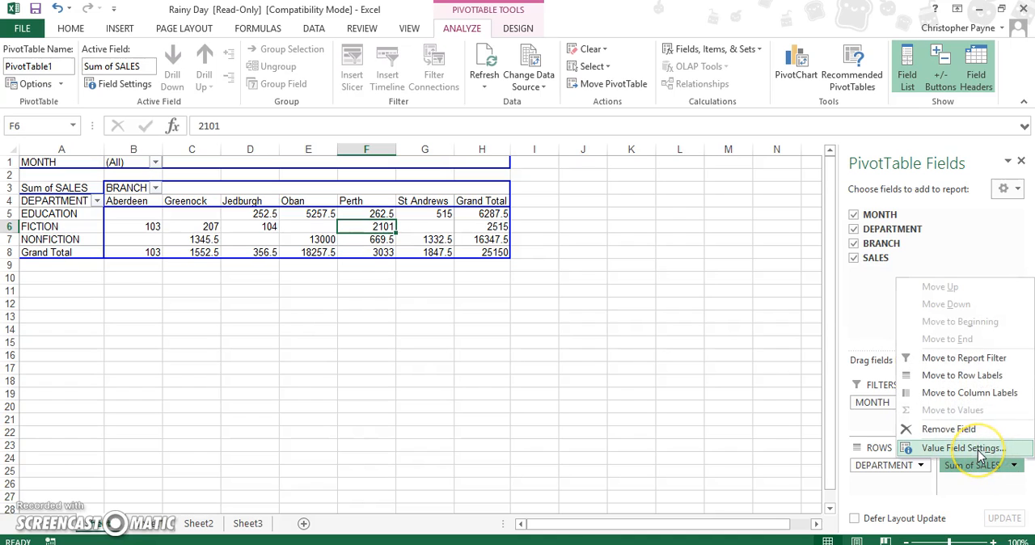
left_click(963, 449)
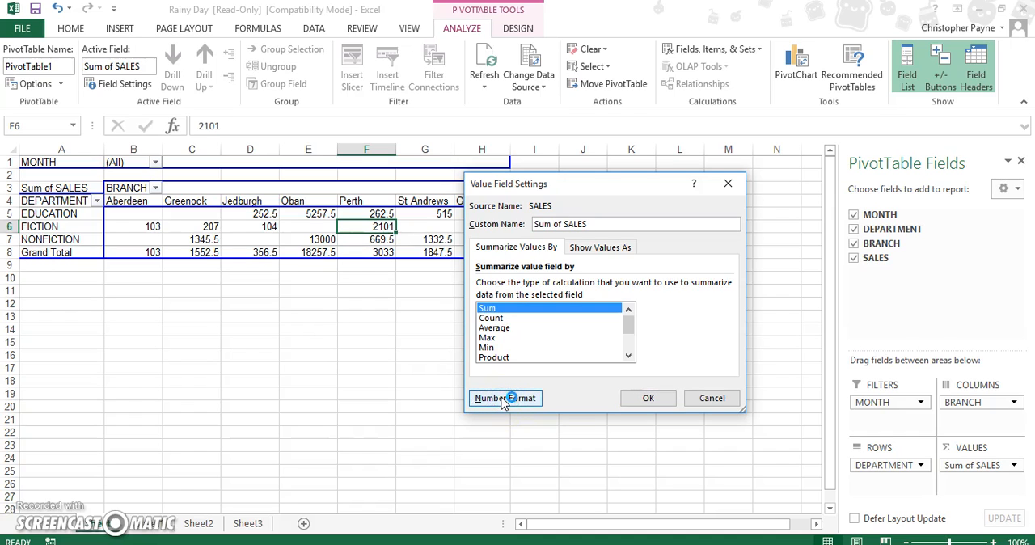
left_click(505, 398)
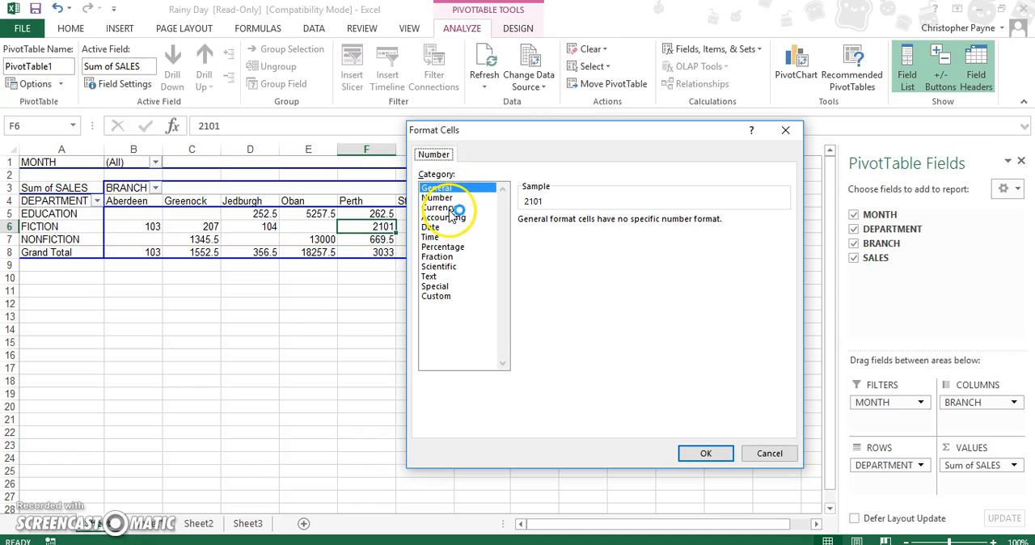
left_click(440, 207)
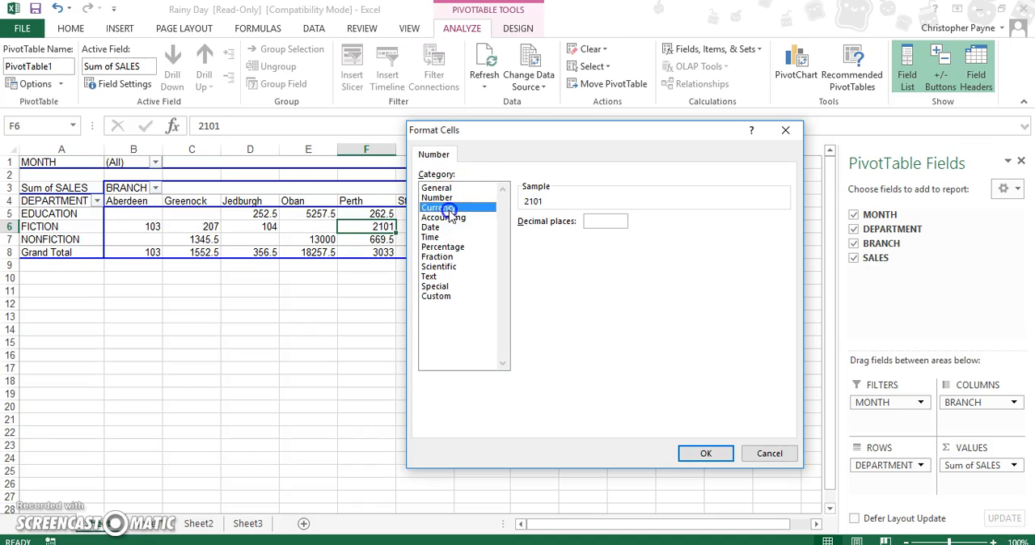
left_click(440, 207)
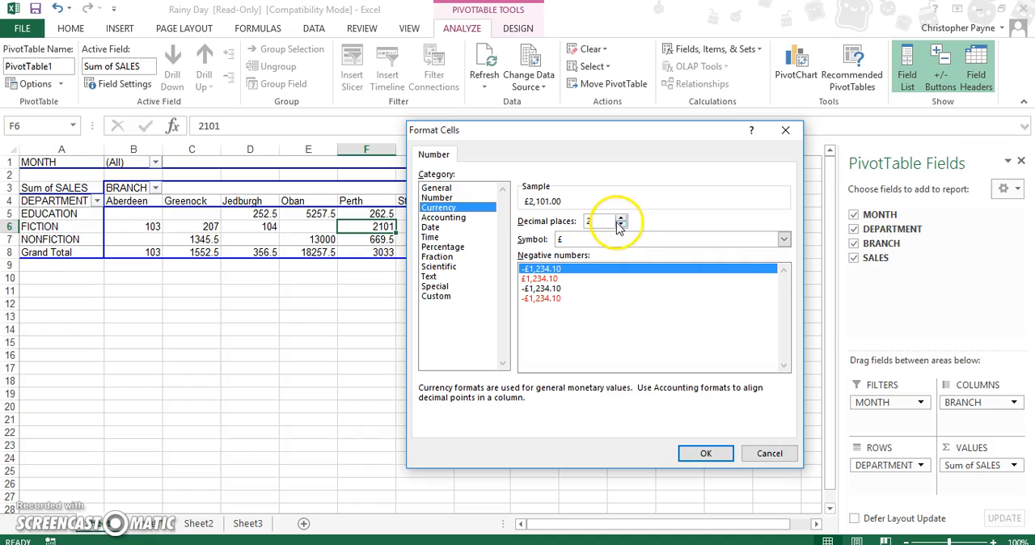
left_click(622, 226)
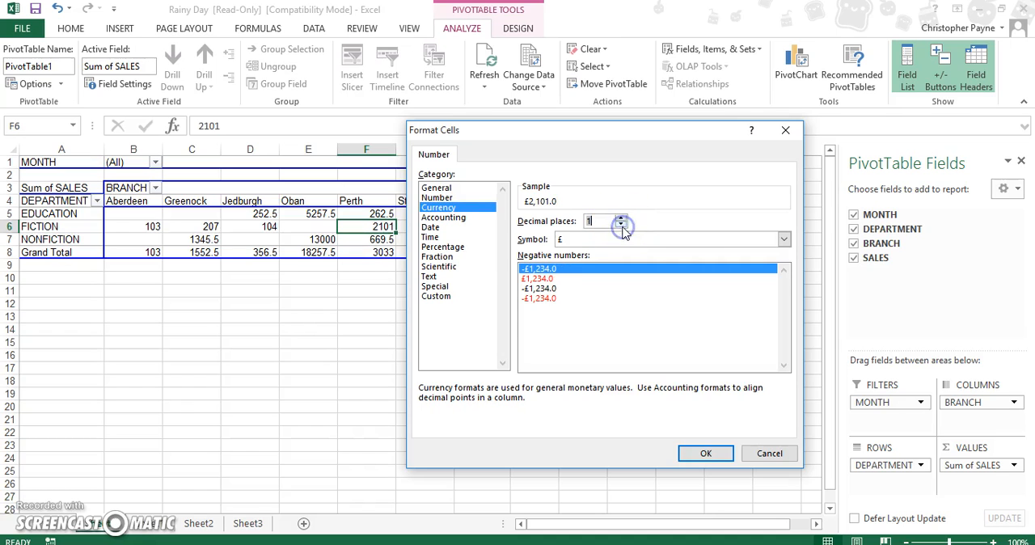
left_click(705, 453)
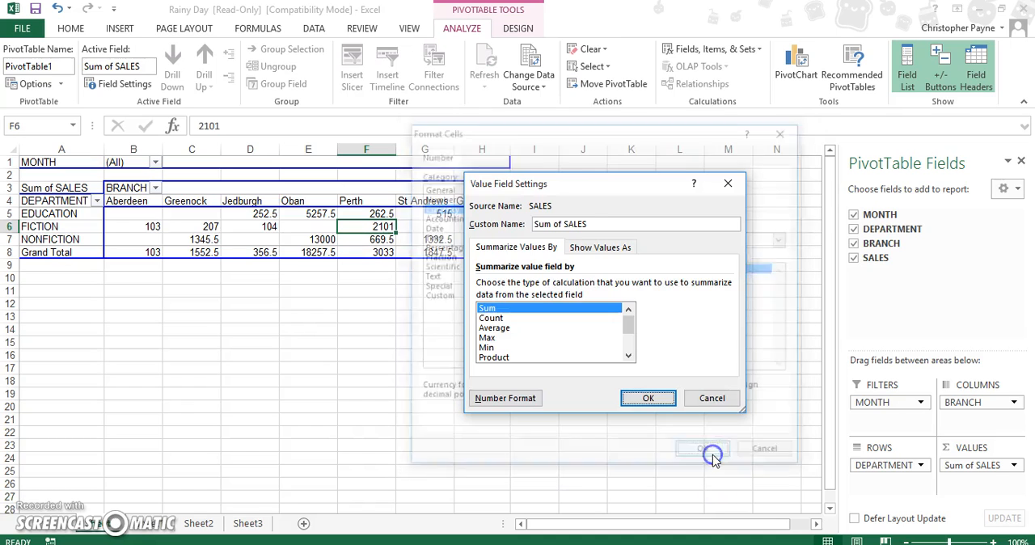
left_click(647, 398)
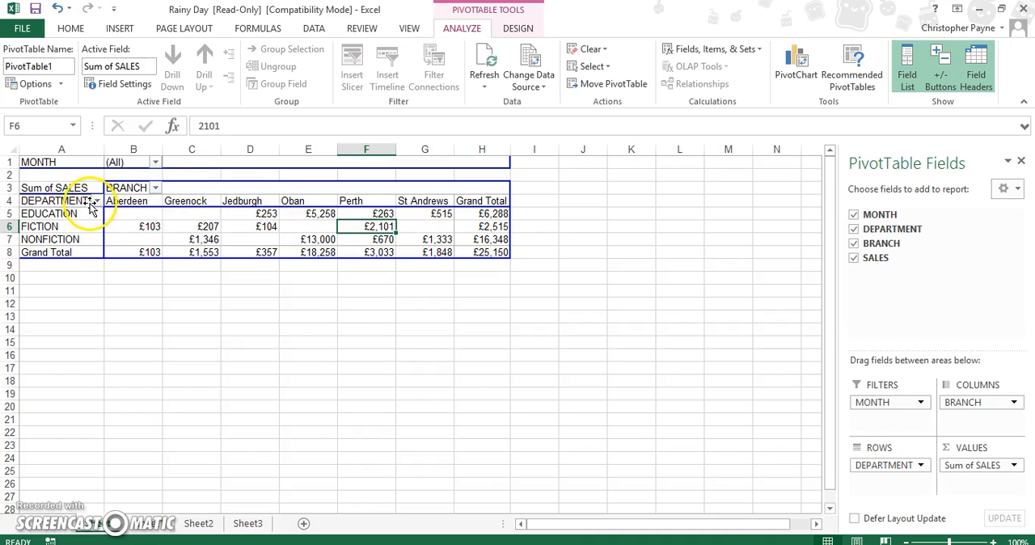
Step: Filter the DEPARTMENT row labels to FICTION only and apply it
left_click(97, 200)
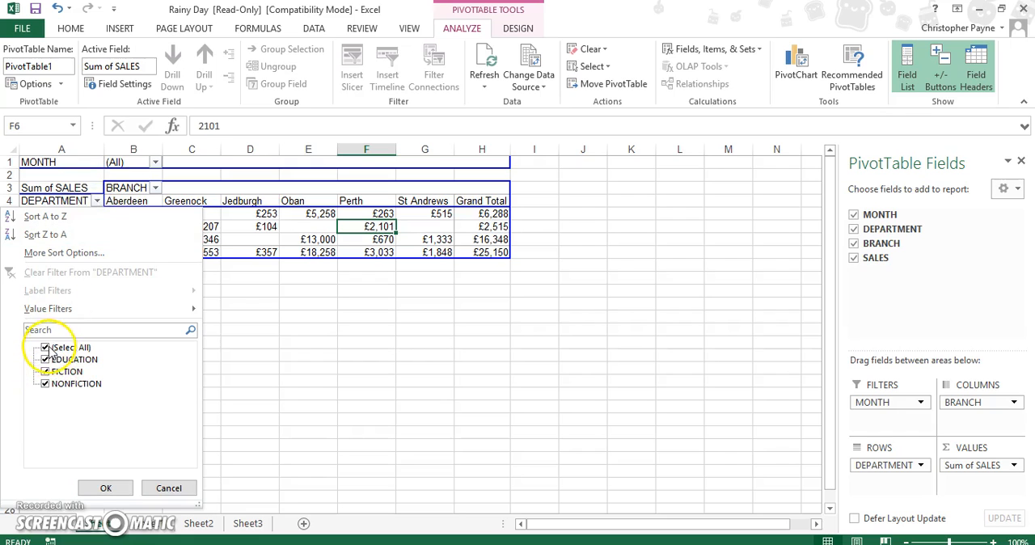
left_click(45, 348)
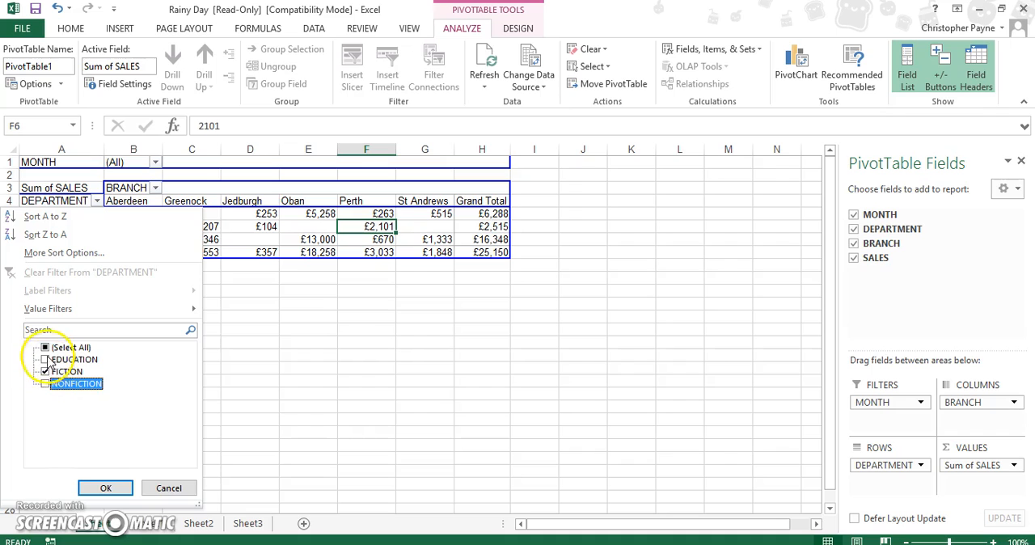
left_click(45, 347)
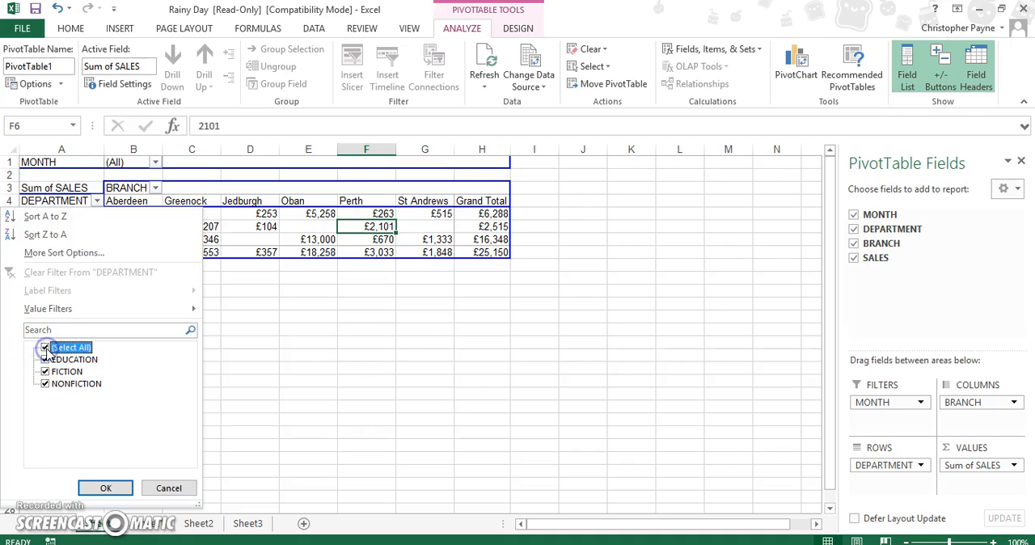
left_click(46, 372)
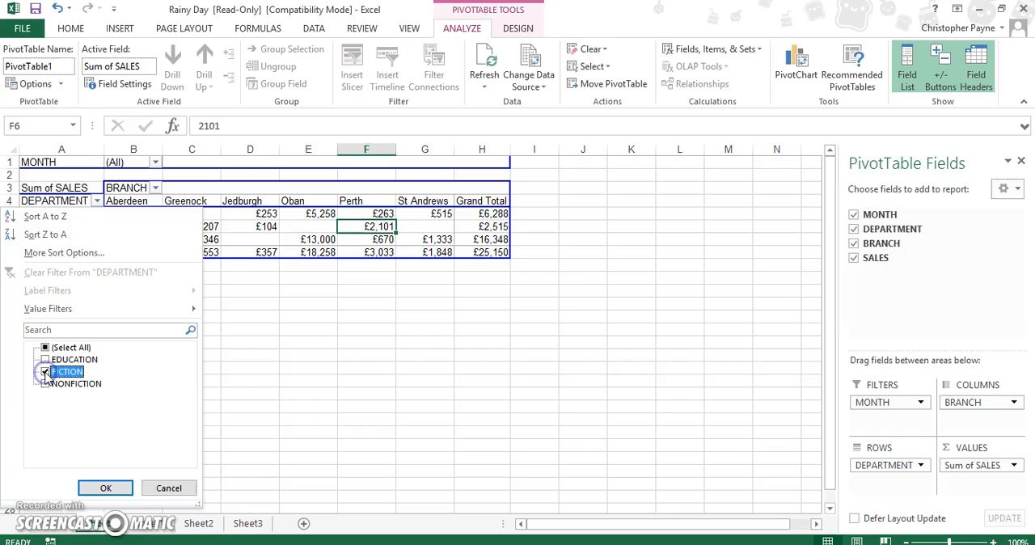
left_click(46, 372)
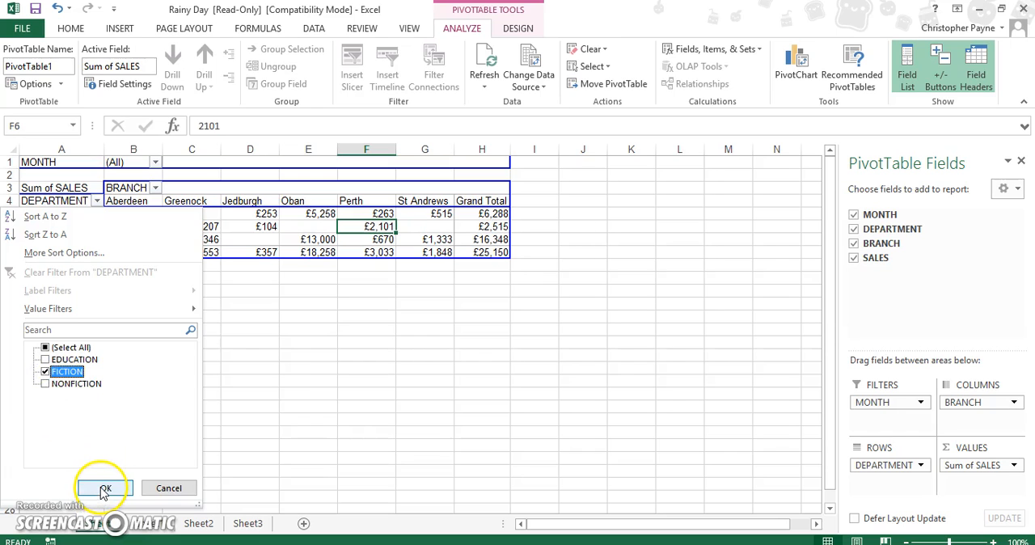
left_click(104, 489)
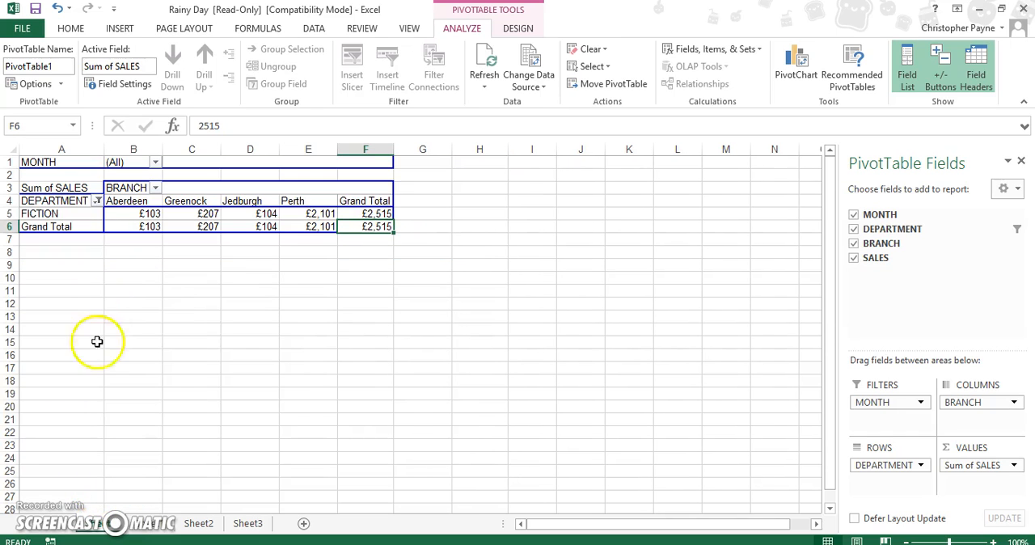
mouse_move(249, 220)
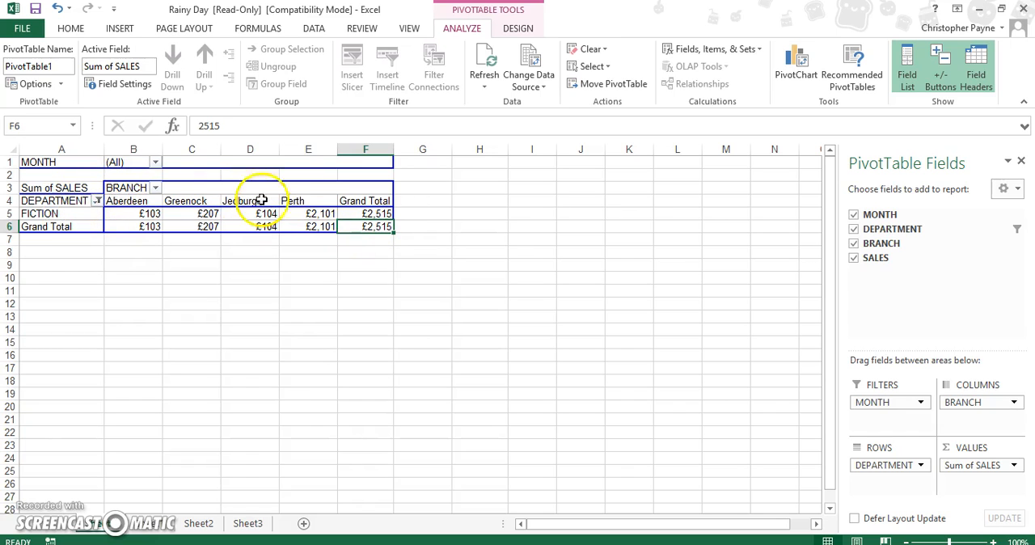
left_click(155, 161)
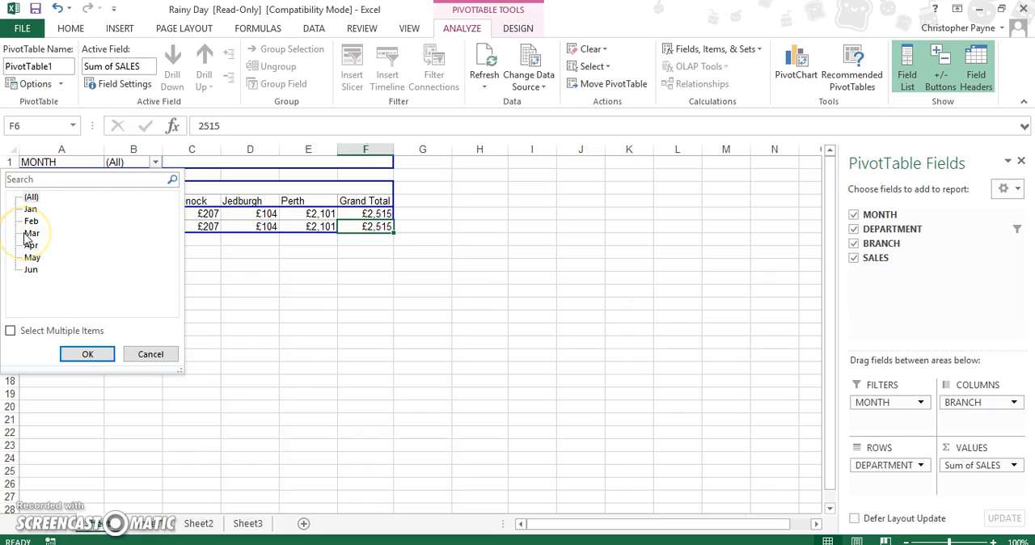
left_click(32, 233)
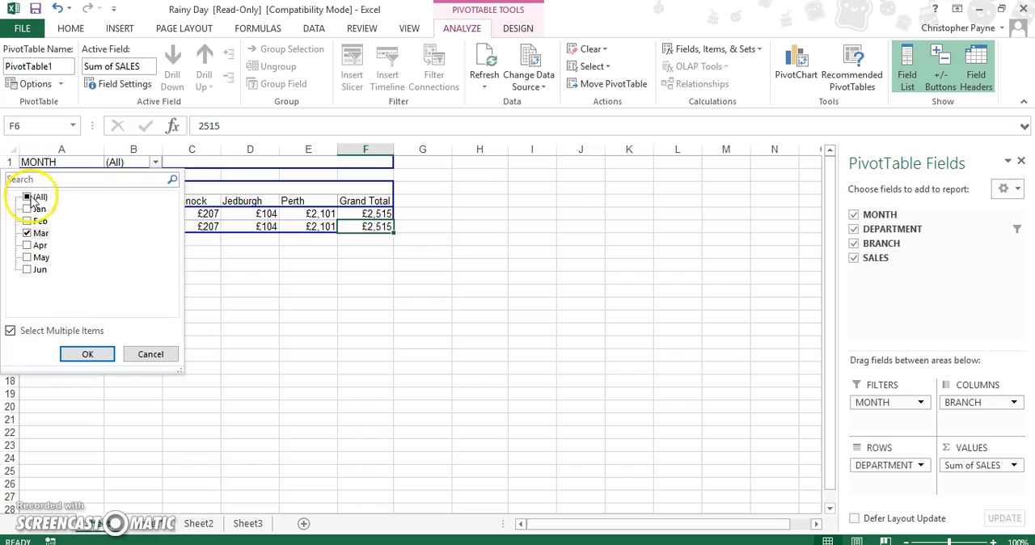
left_click(87, 355)
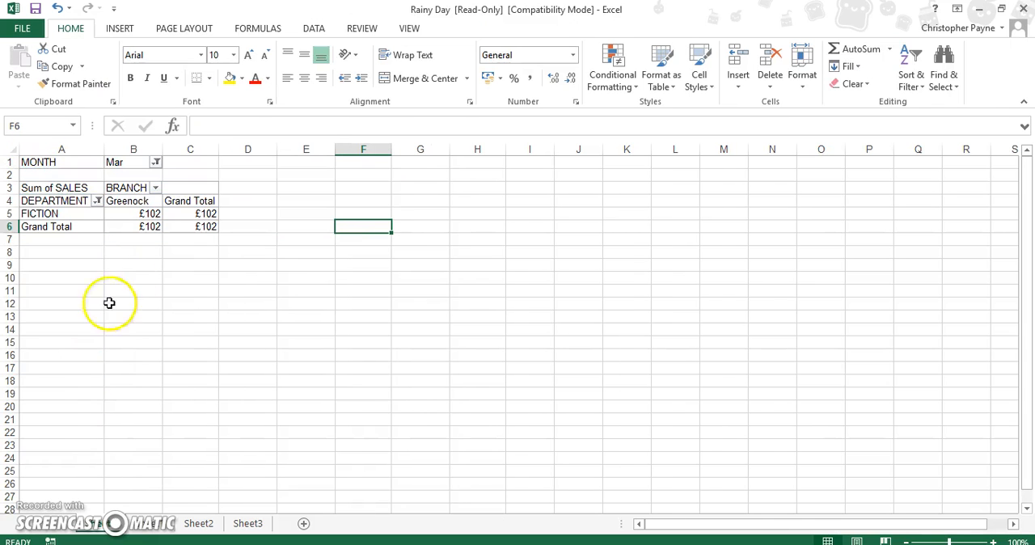
mouse_move(198, 277)
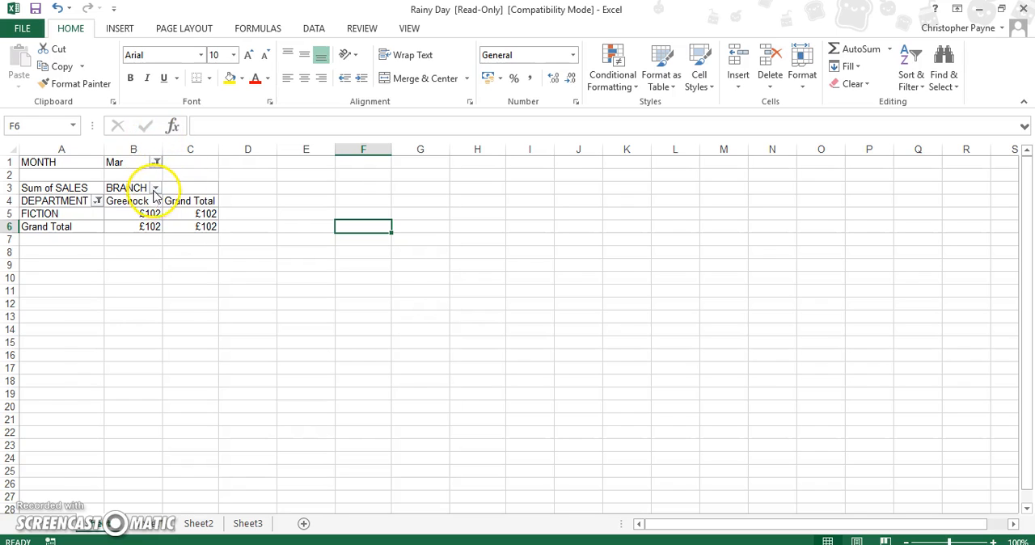
left_click(155, 187)
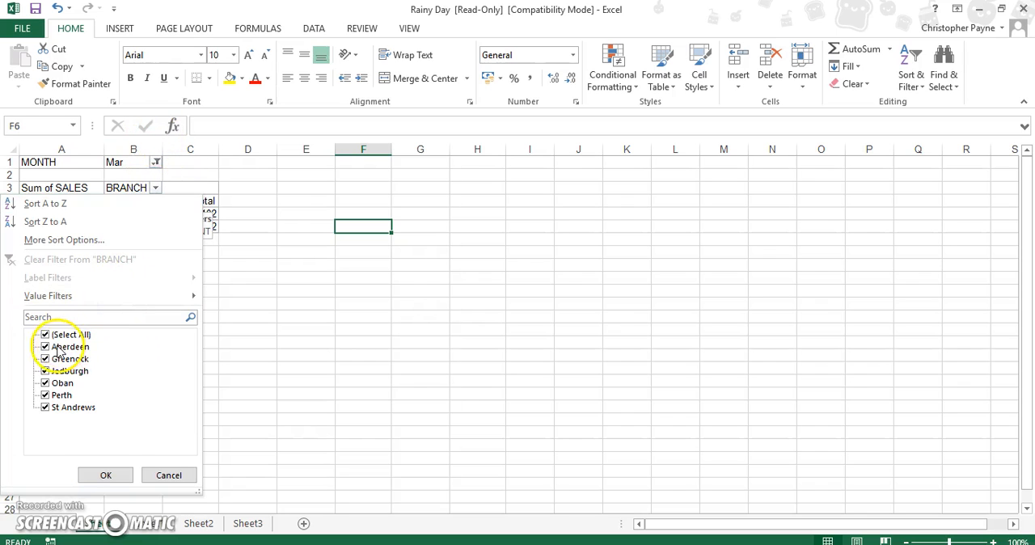
mouse_move(46, 395)
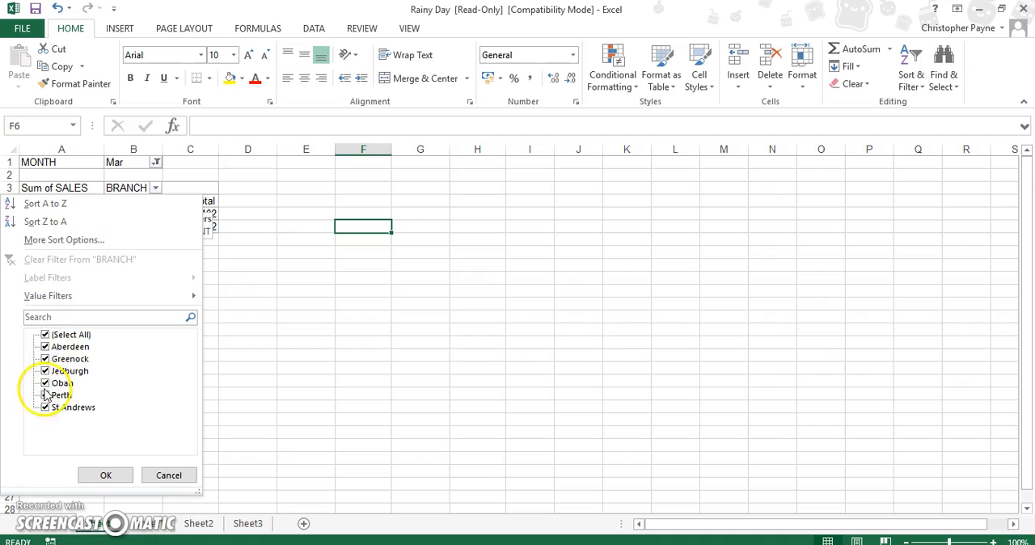
left_click(45, 333)
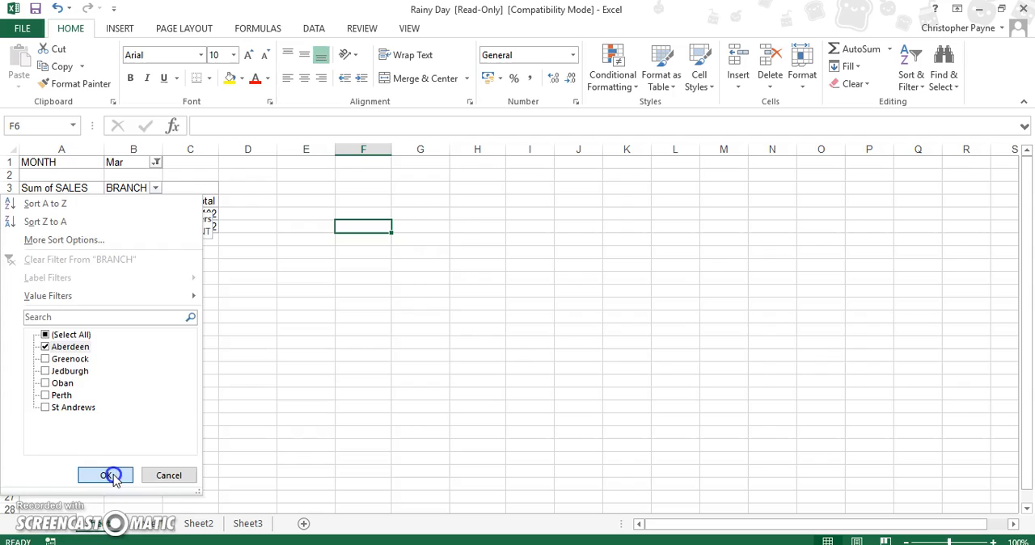
left_click(105, 475)
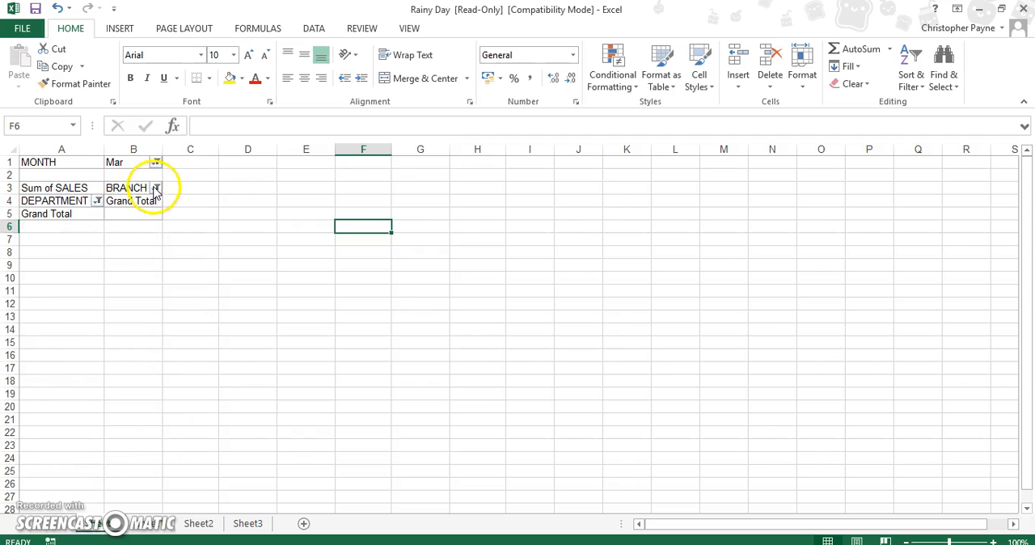
left_click(155, 187)
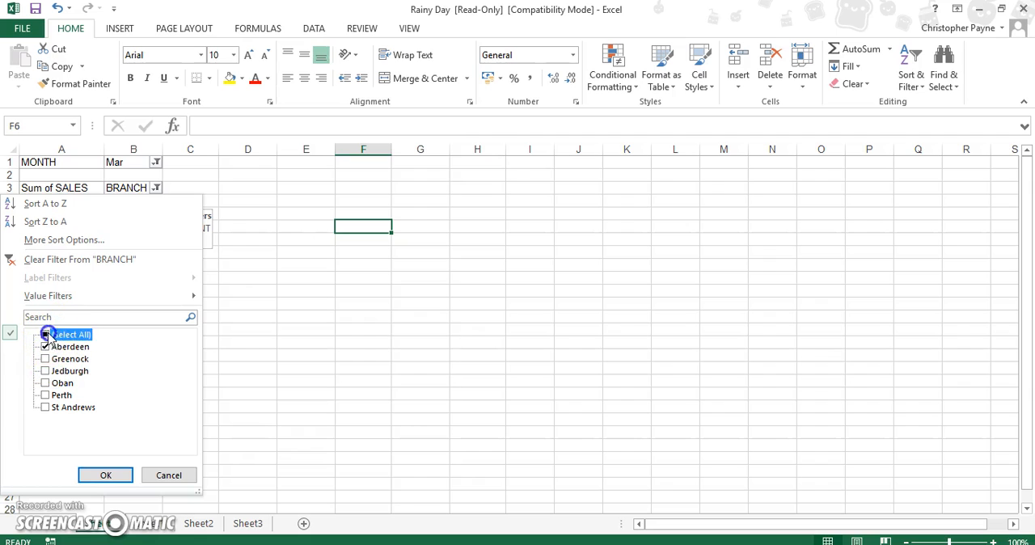
left_click(105, 476)
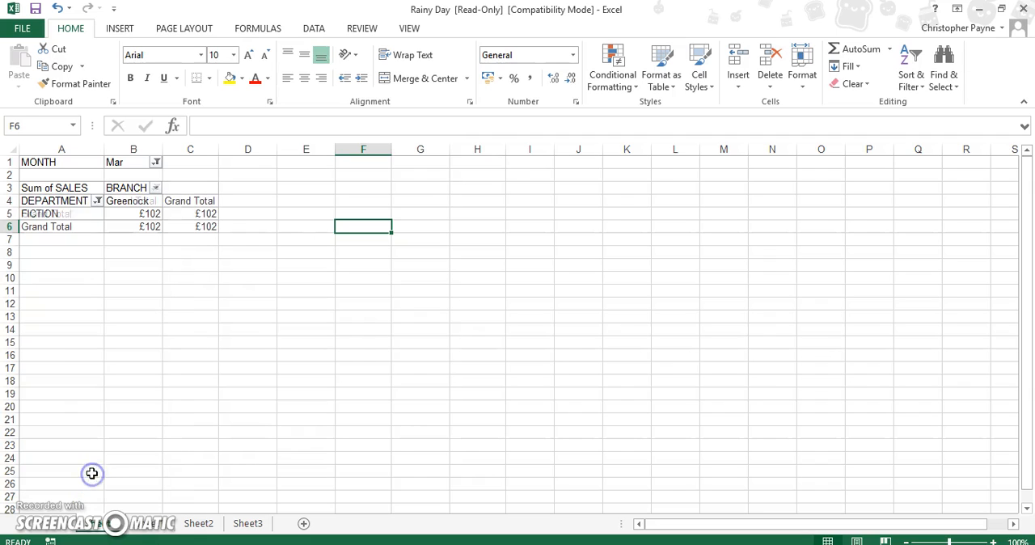
mouse_move(185, 400)
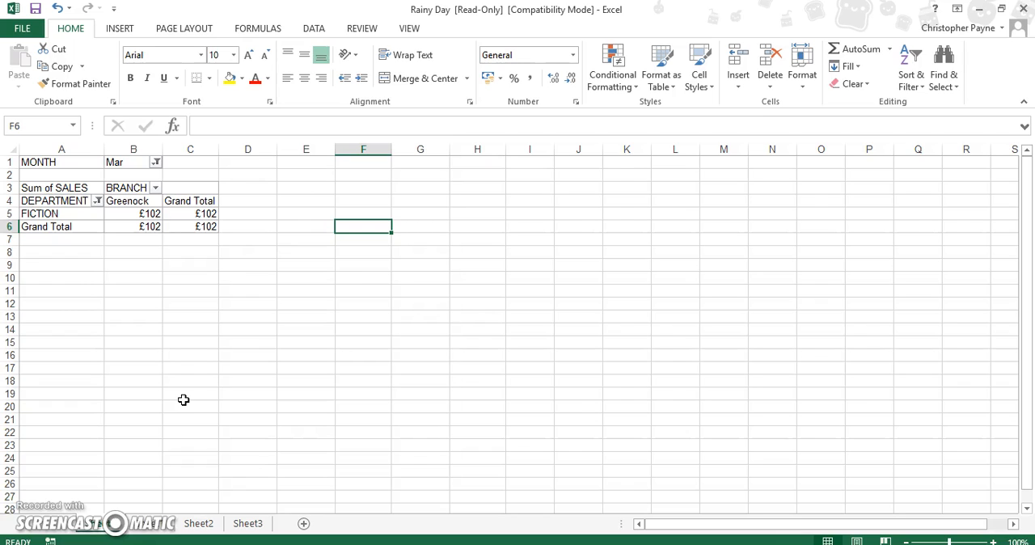
Step: Reset the MONTH report filter to (All) months
left_click(61, 213)
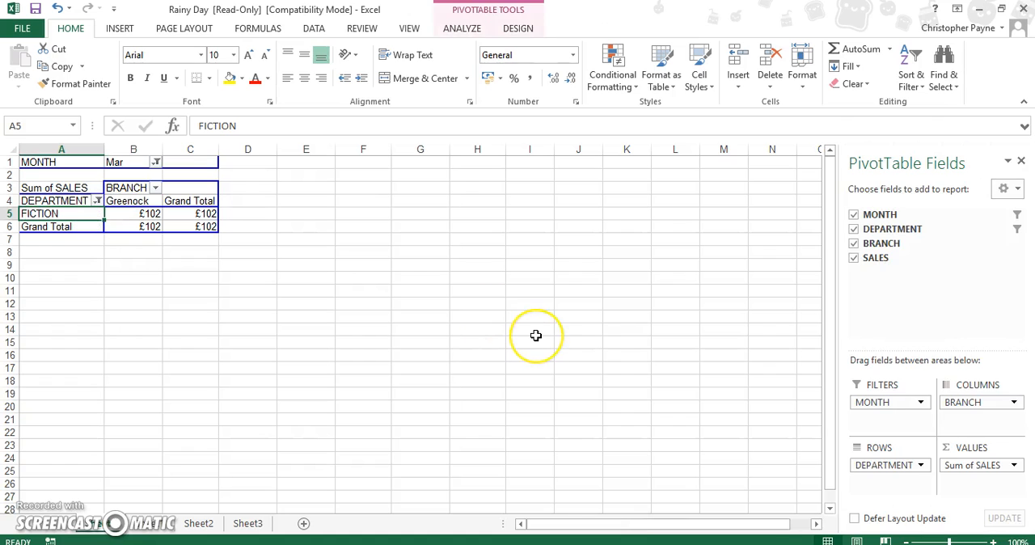
mouse_move(585, 268)
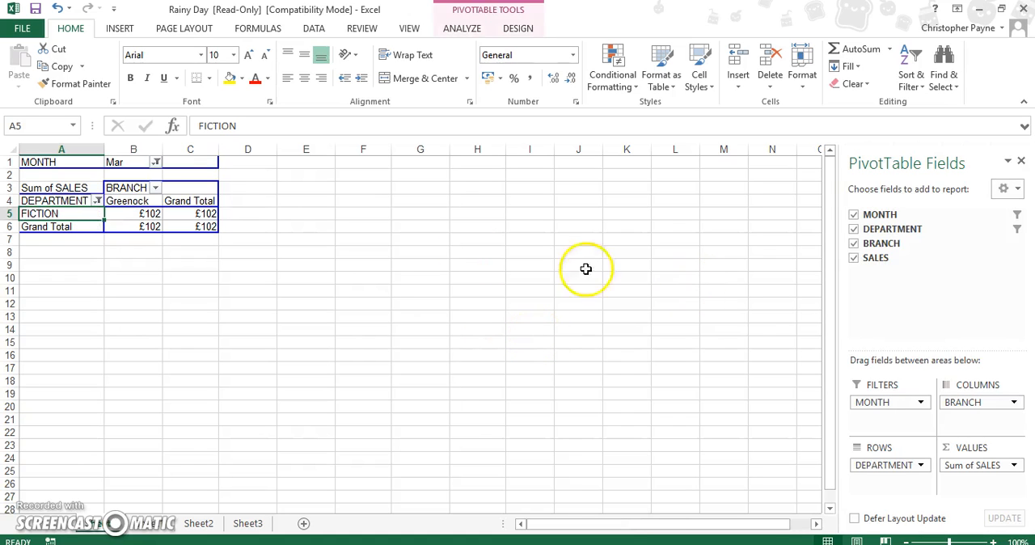
left_click(156, 161)
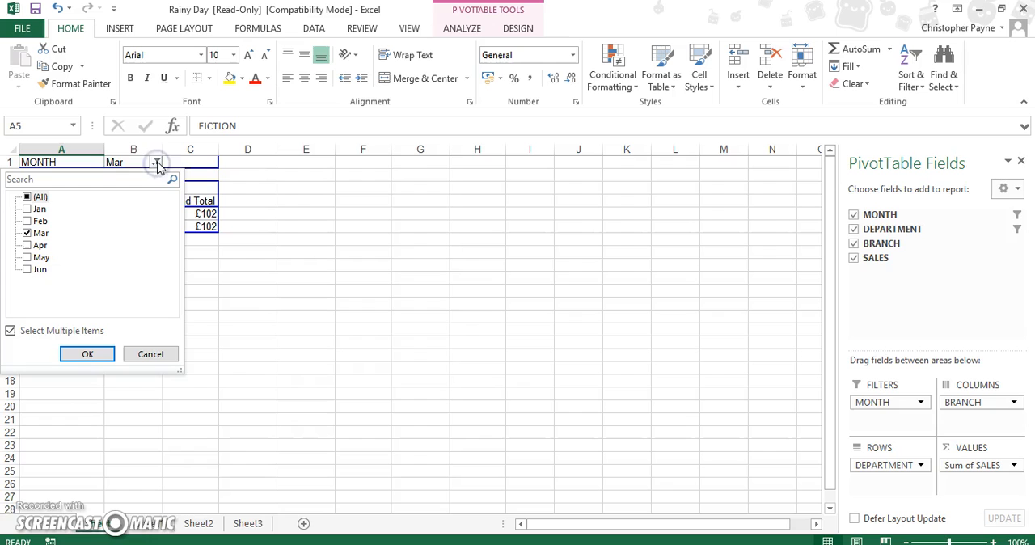
left_click(10, 330)
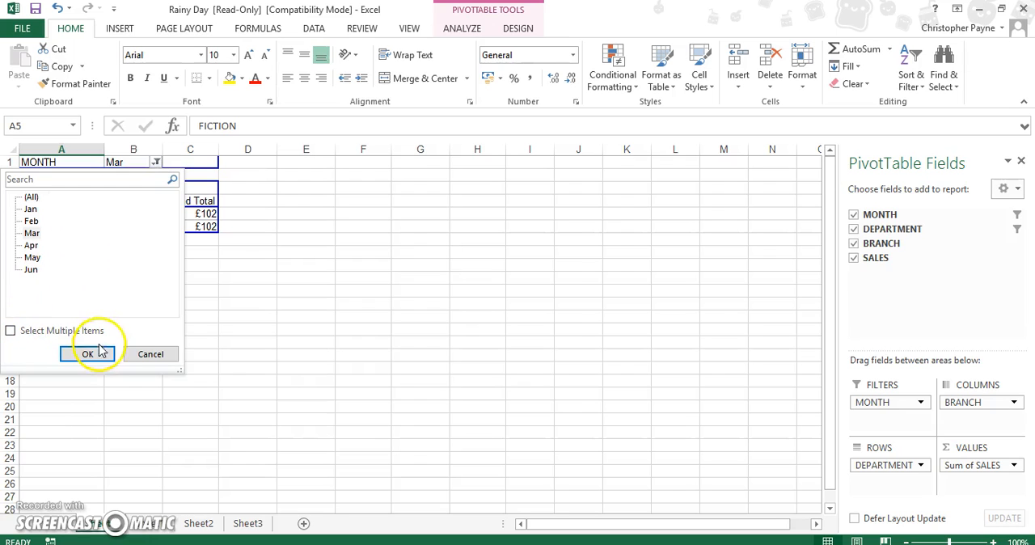
left_click(10, 330)
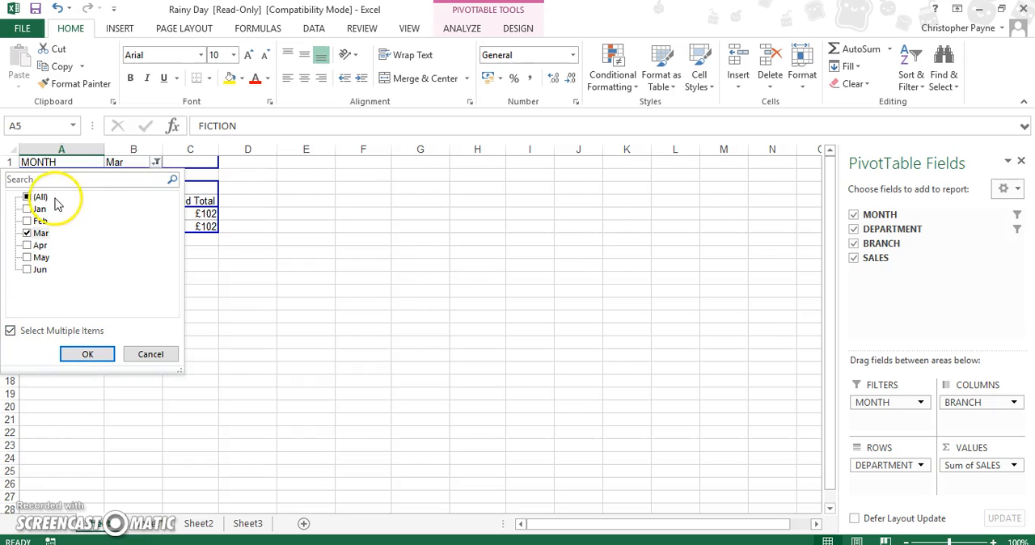
left_click(87, 352)
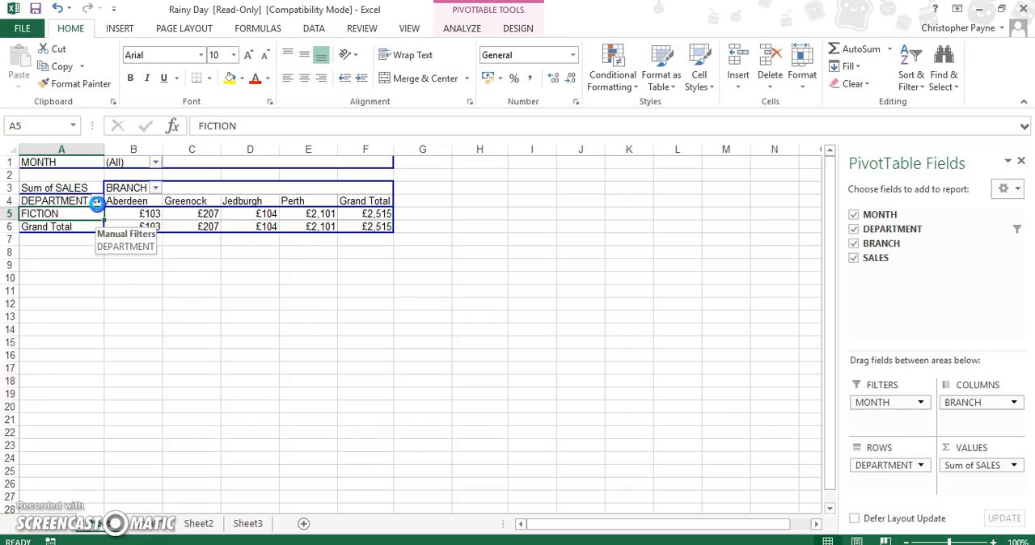
Step: Reselect every department in the DEPARTMENT filter so all sales show
left_click(97, 200)
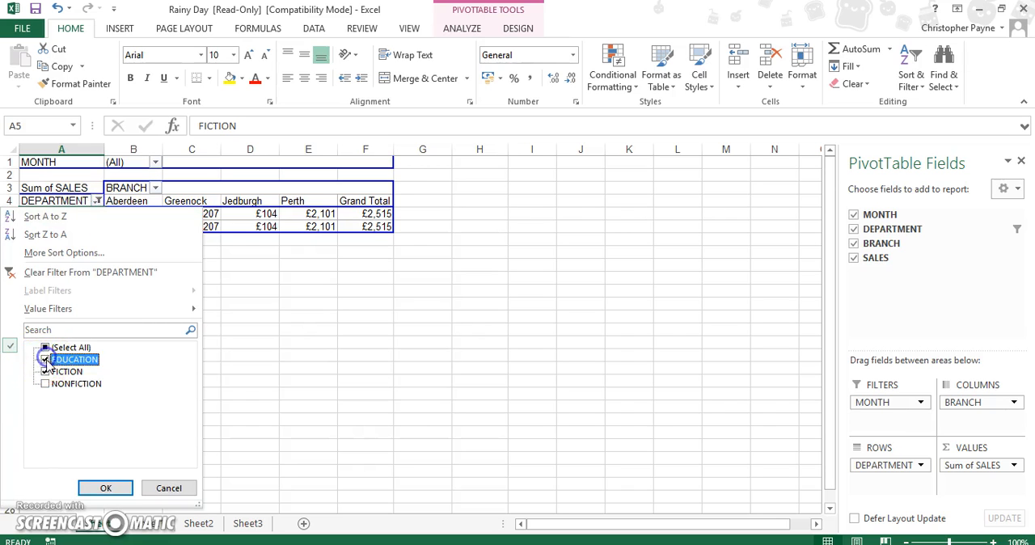
left_click(106, 488)
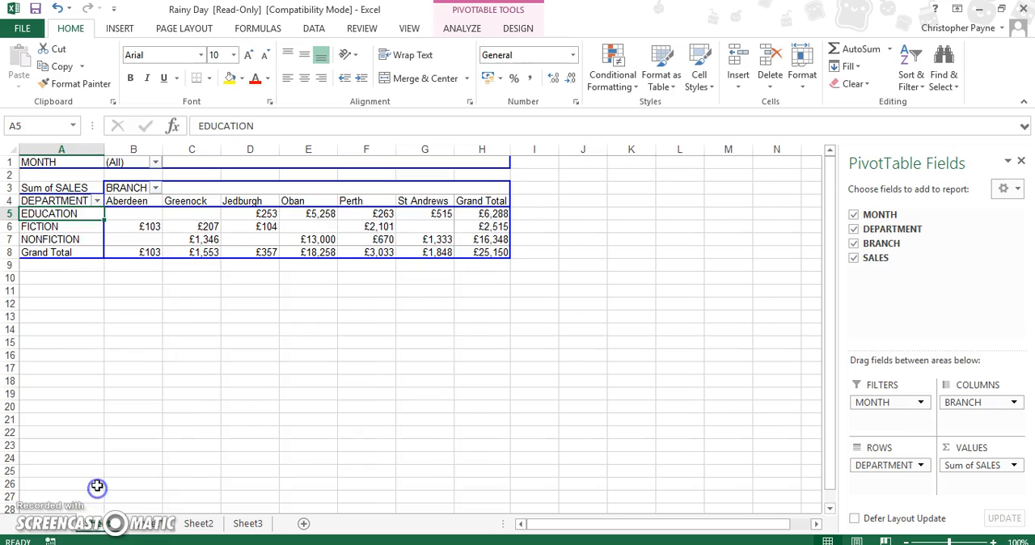
mouse_move(36, 516)
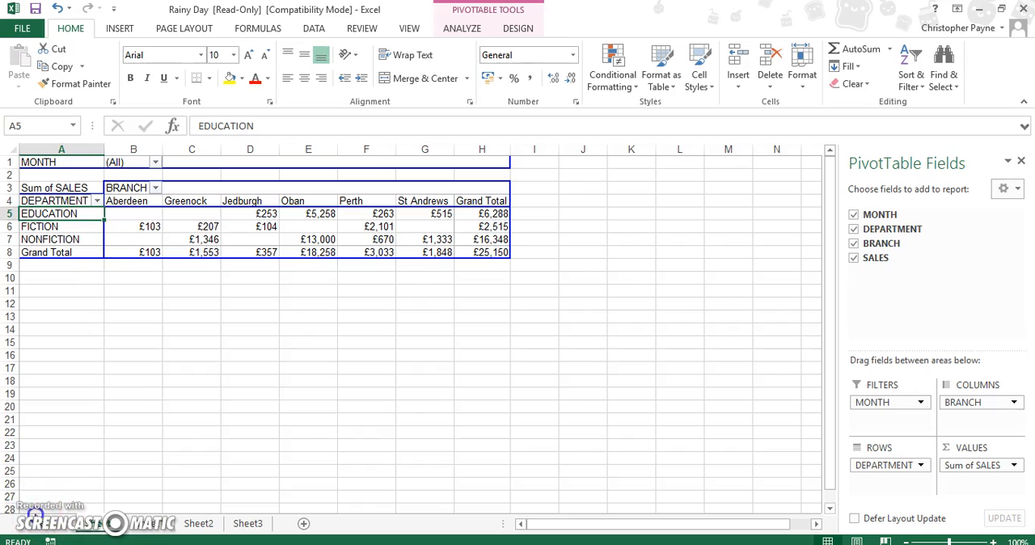
mouse_move(143, 401)
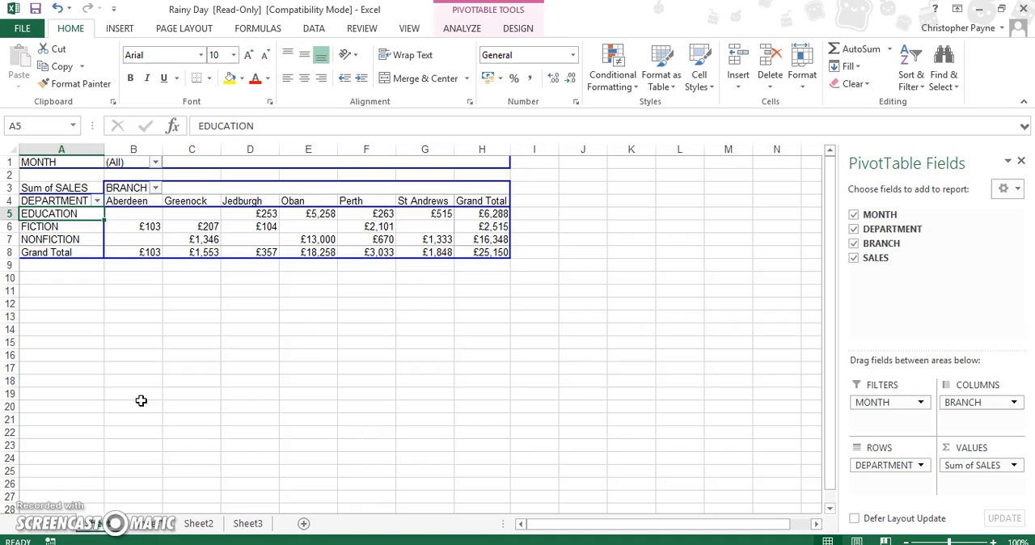
mouse_move(236, 301)
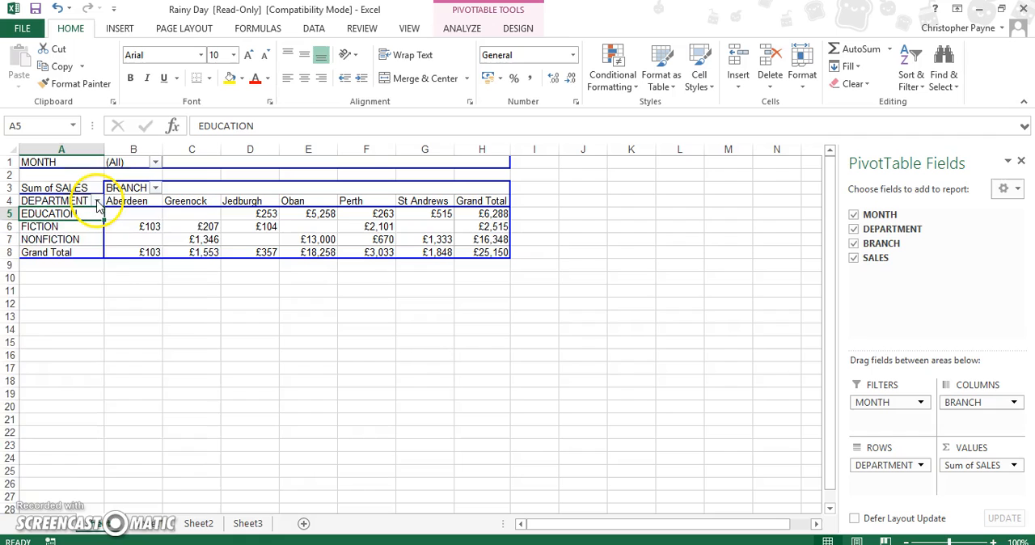
Step: Filter the DEPARTMENT row labels to EDUCATION only and apply it
left_click(97, 201)
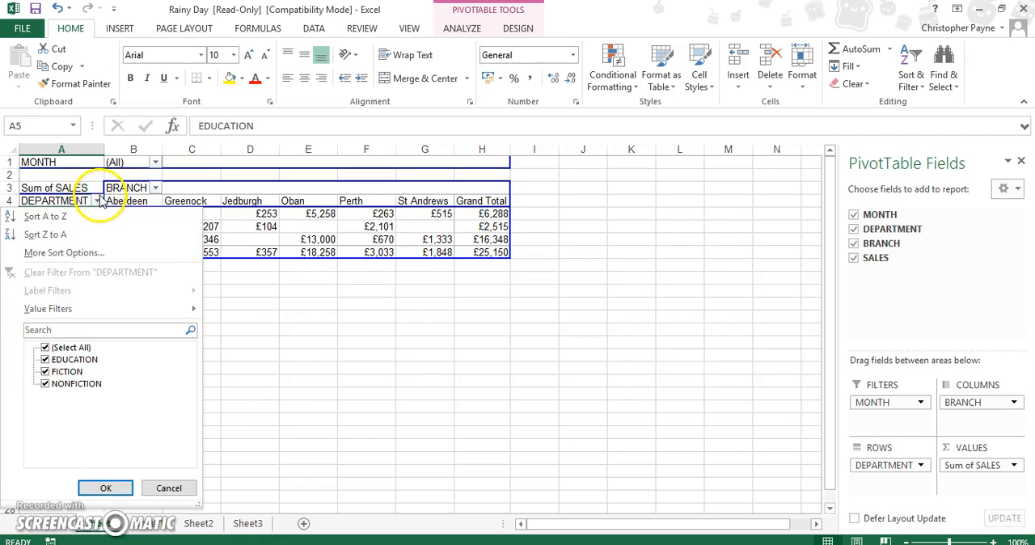
left_click(74, 359)
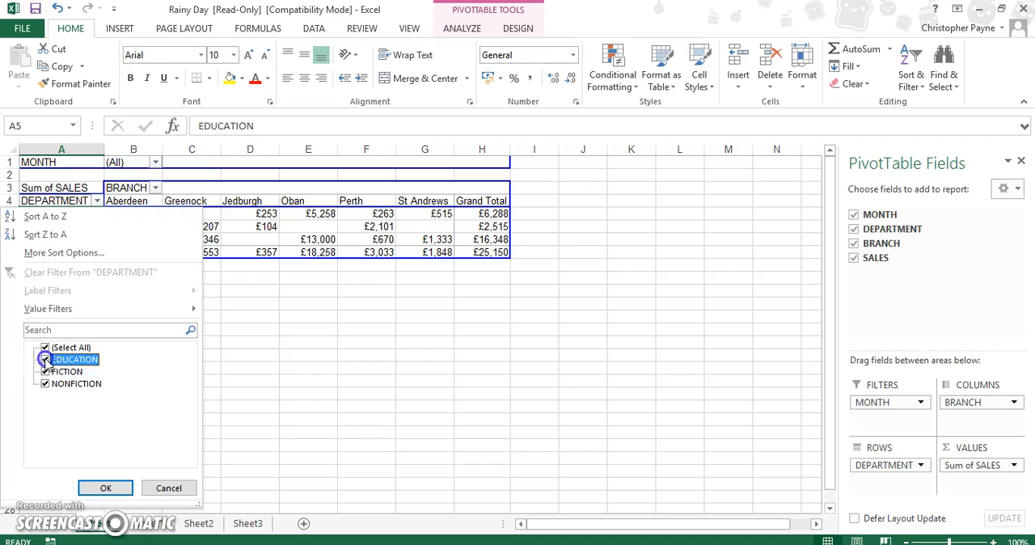
left_click(46, 348)
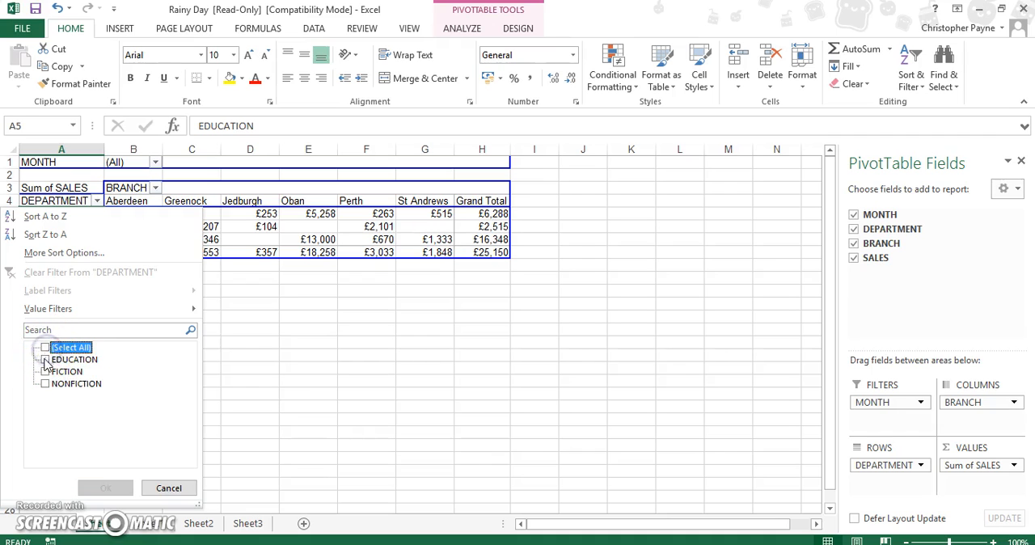
left_click(104, 489)
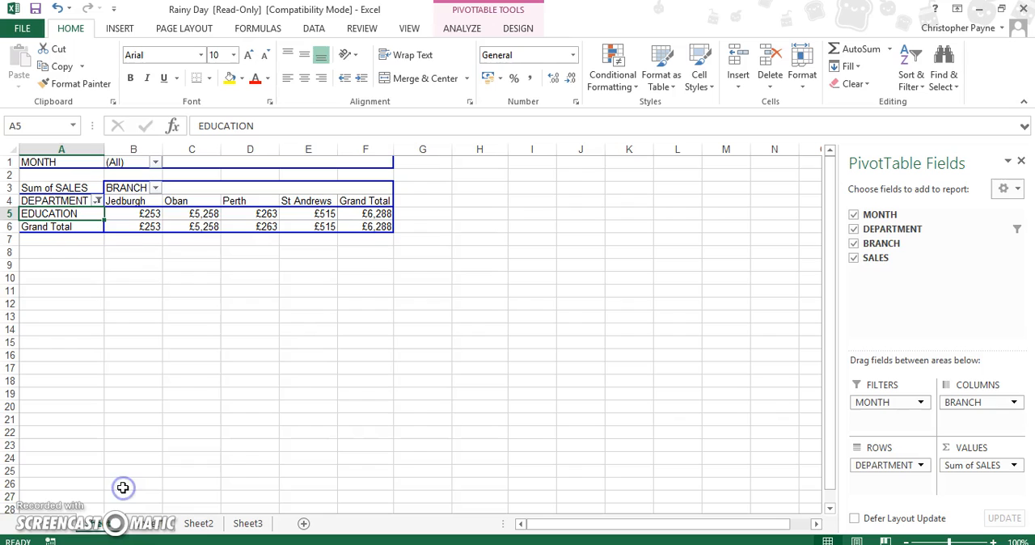
mouse_move(432, 162)
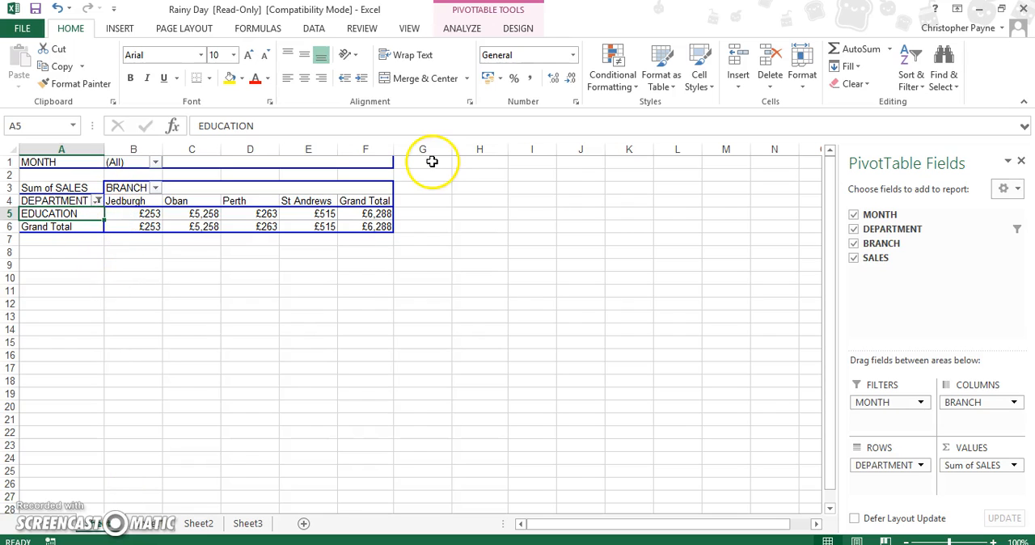
mouse_move(359, 280)
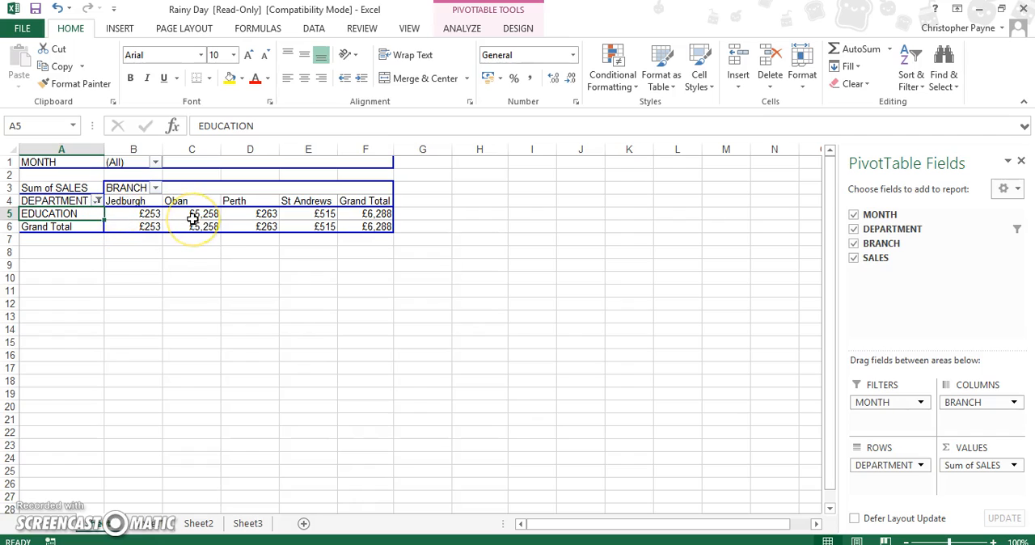
mouse_move(202, 214)
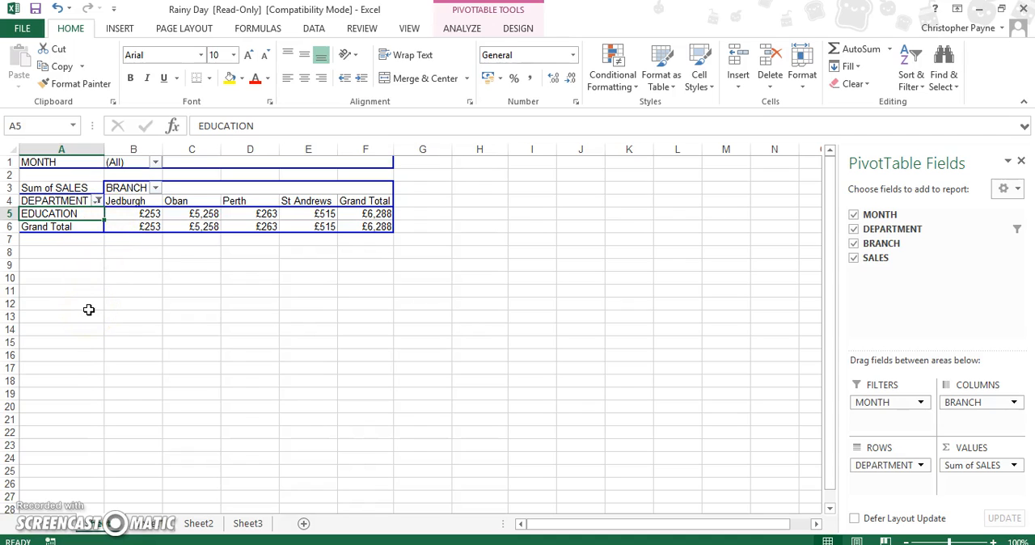
mouse_move(47, 427)
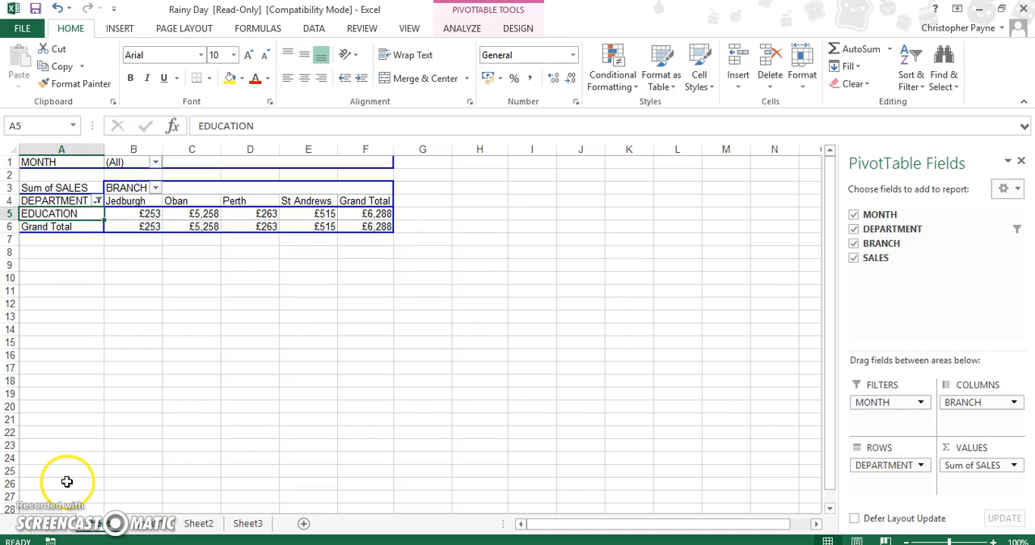
mouse_move(52, 493)
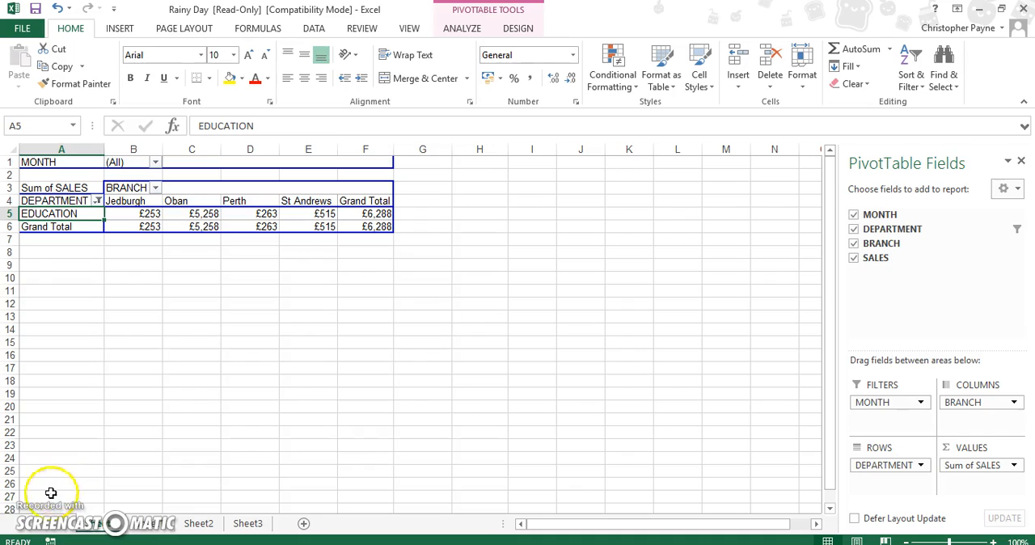